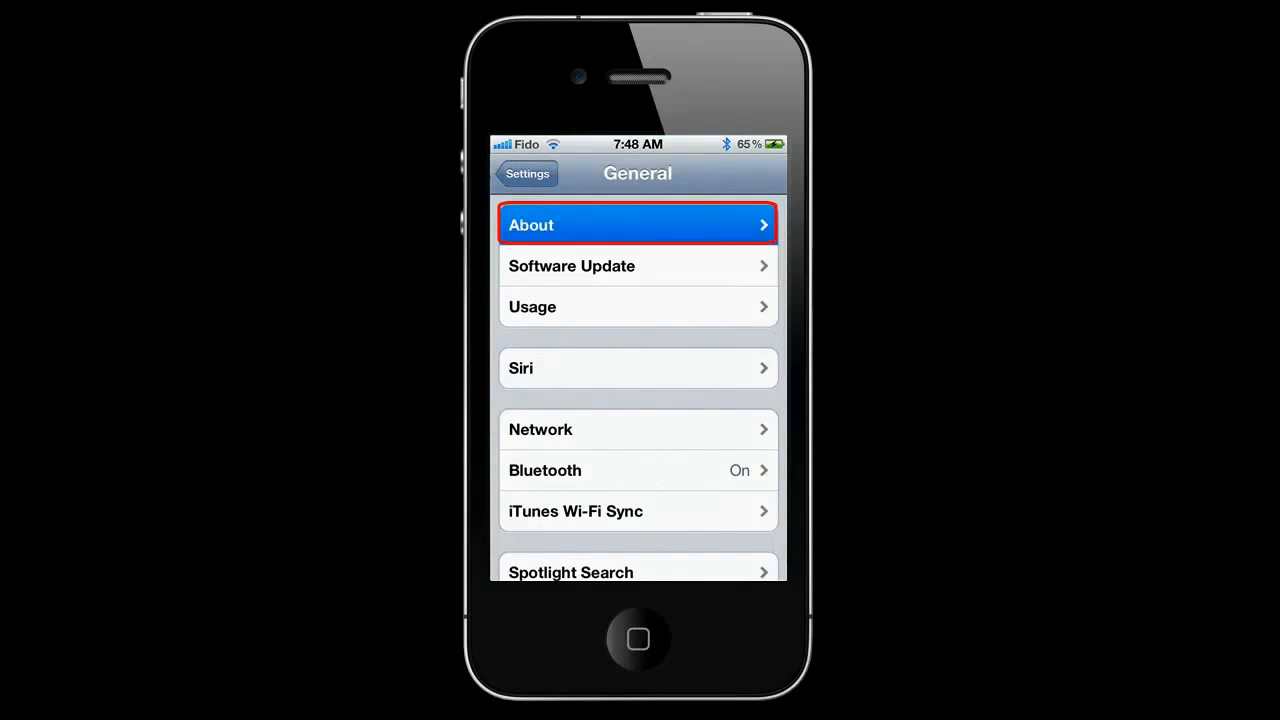
# - View the phone's About information under Settings > General
pyautogui.click(636, 224)
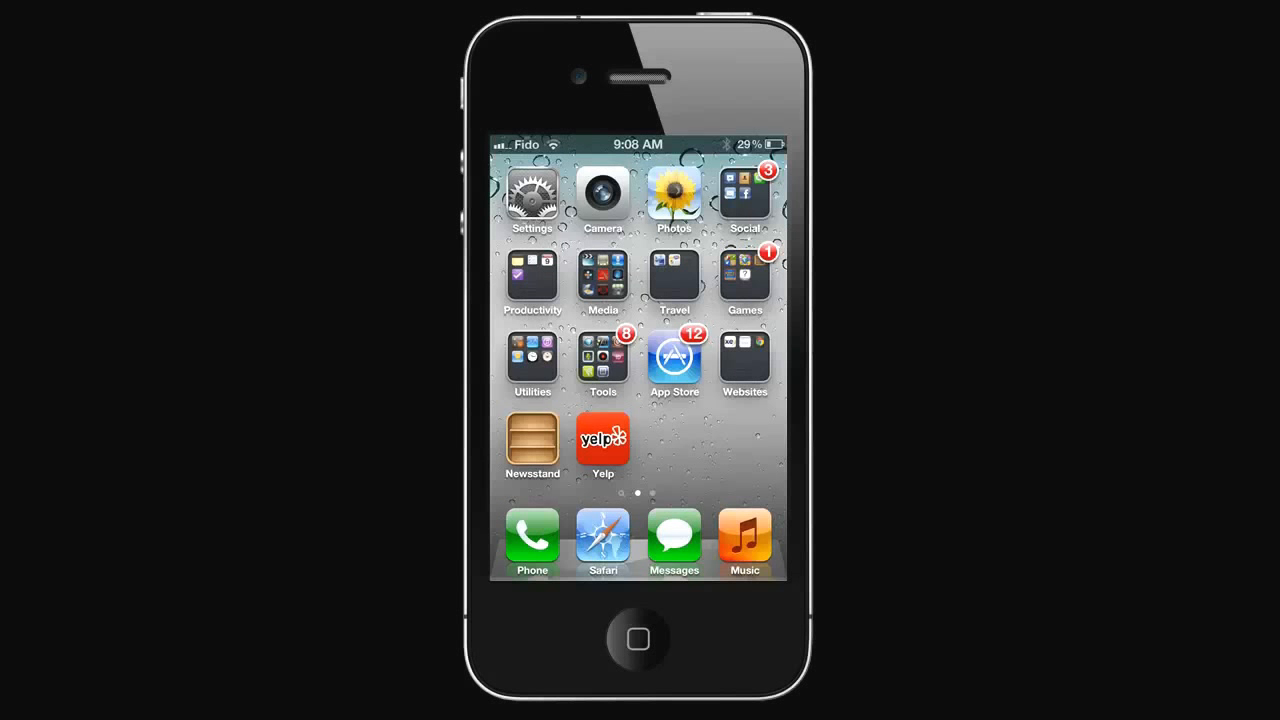
# - Crop the landscape photo of trees and tan building tighter in Photos and save it
pyautogui.click(672, 192)
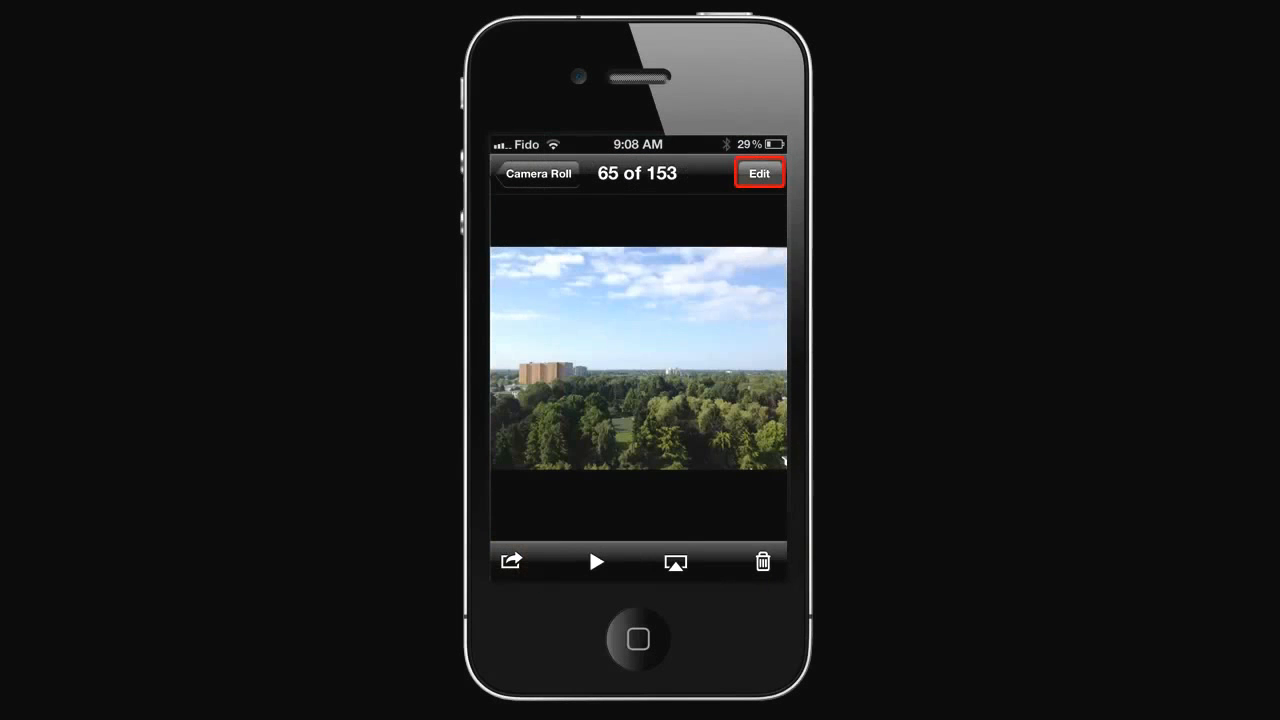
pyautogui.click(760, 172)
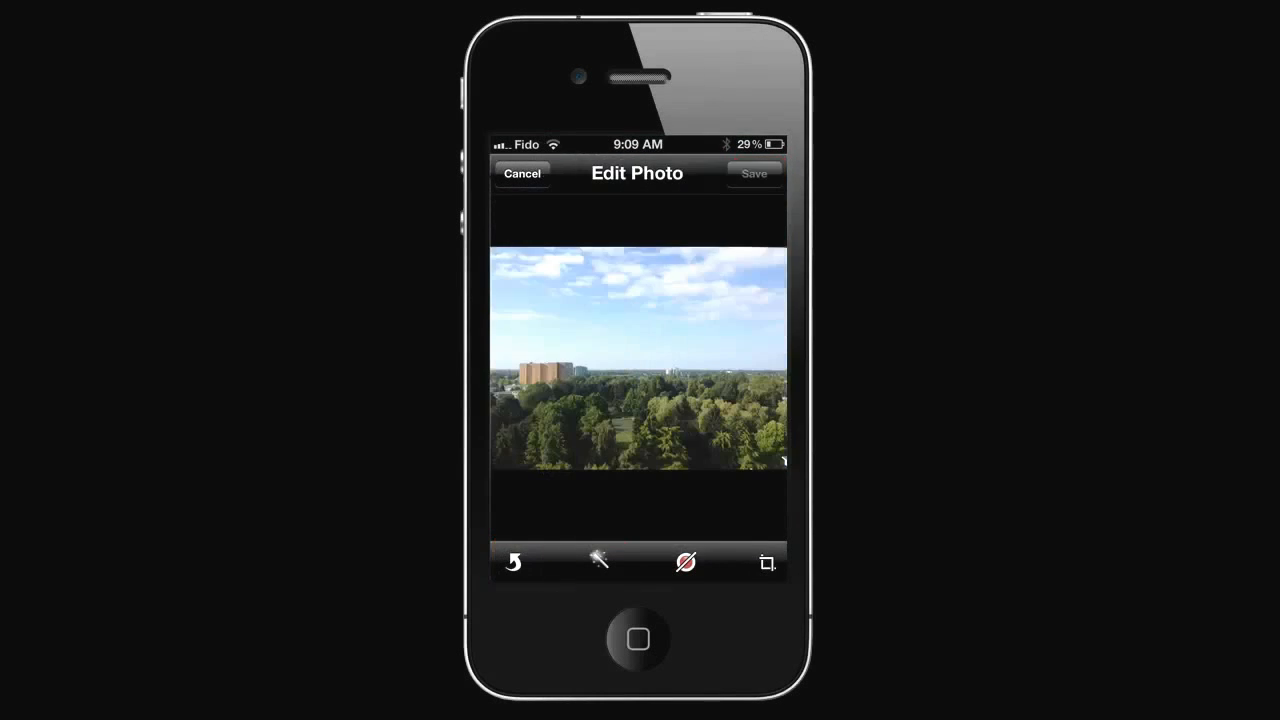
pyautogui.click(684, 560)
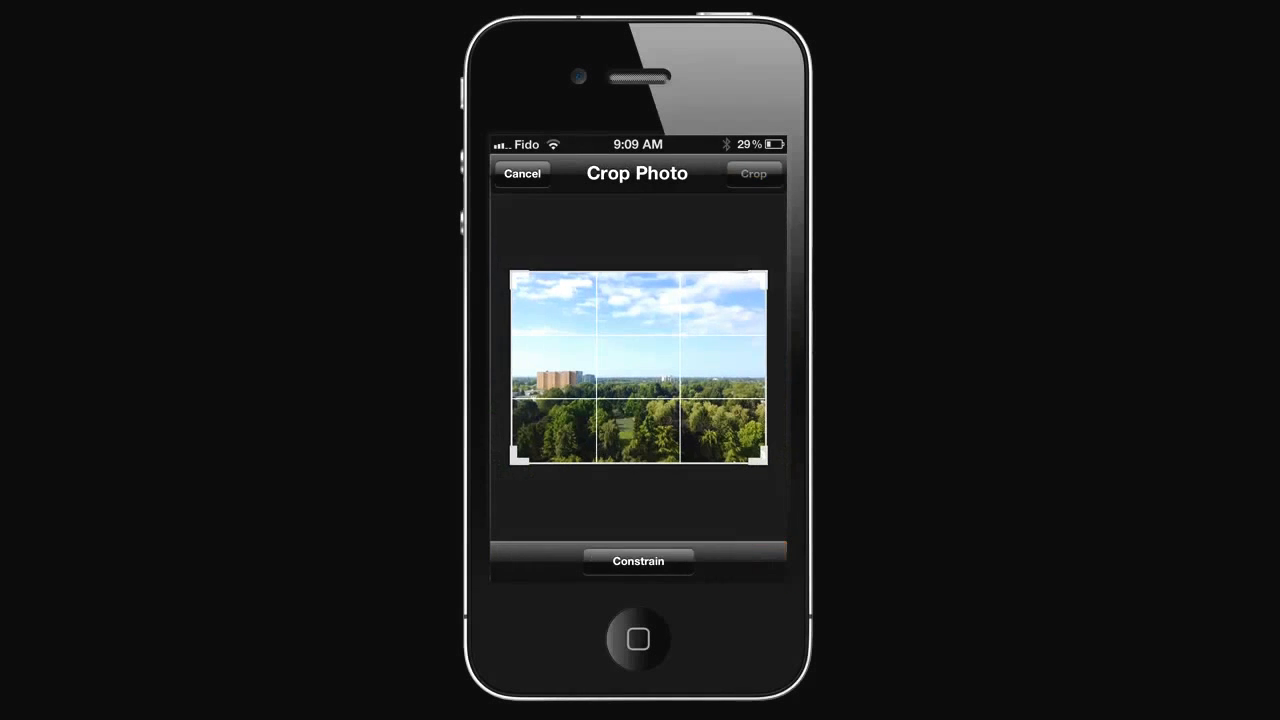
pyautogui.click(752, 172)
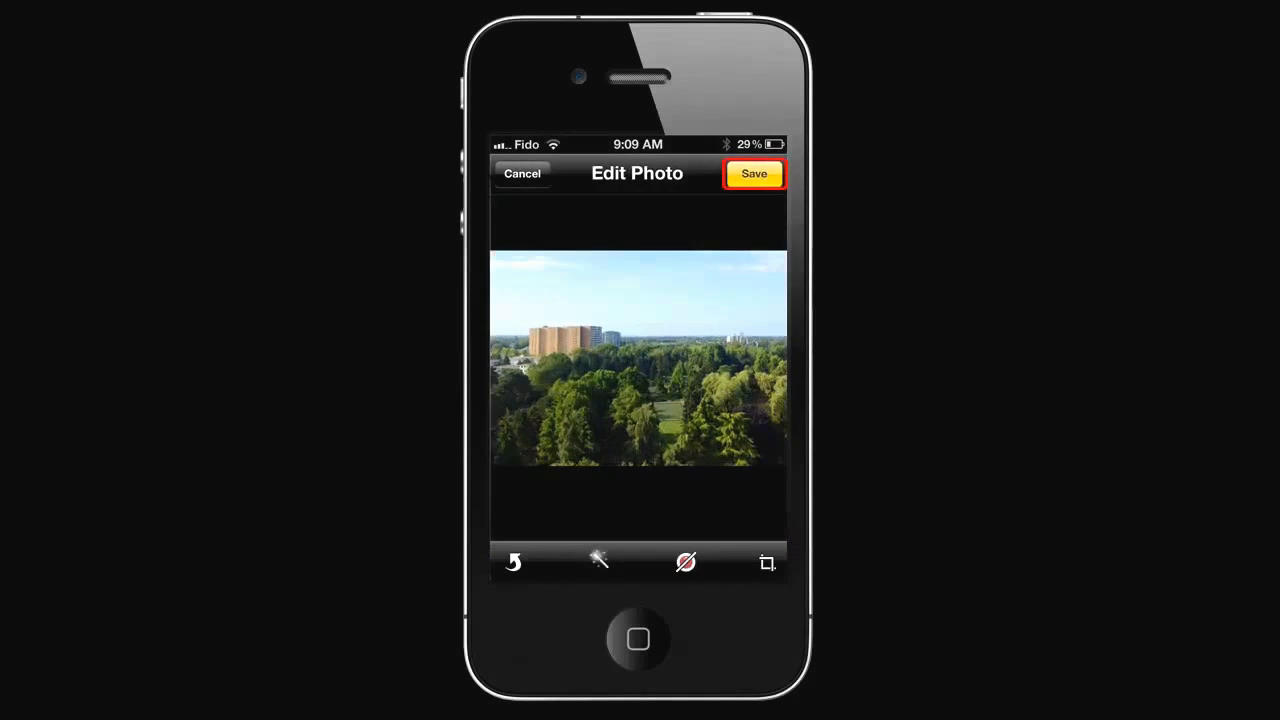
pyautogui.click(754, 172)
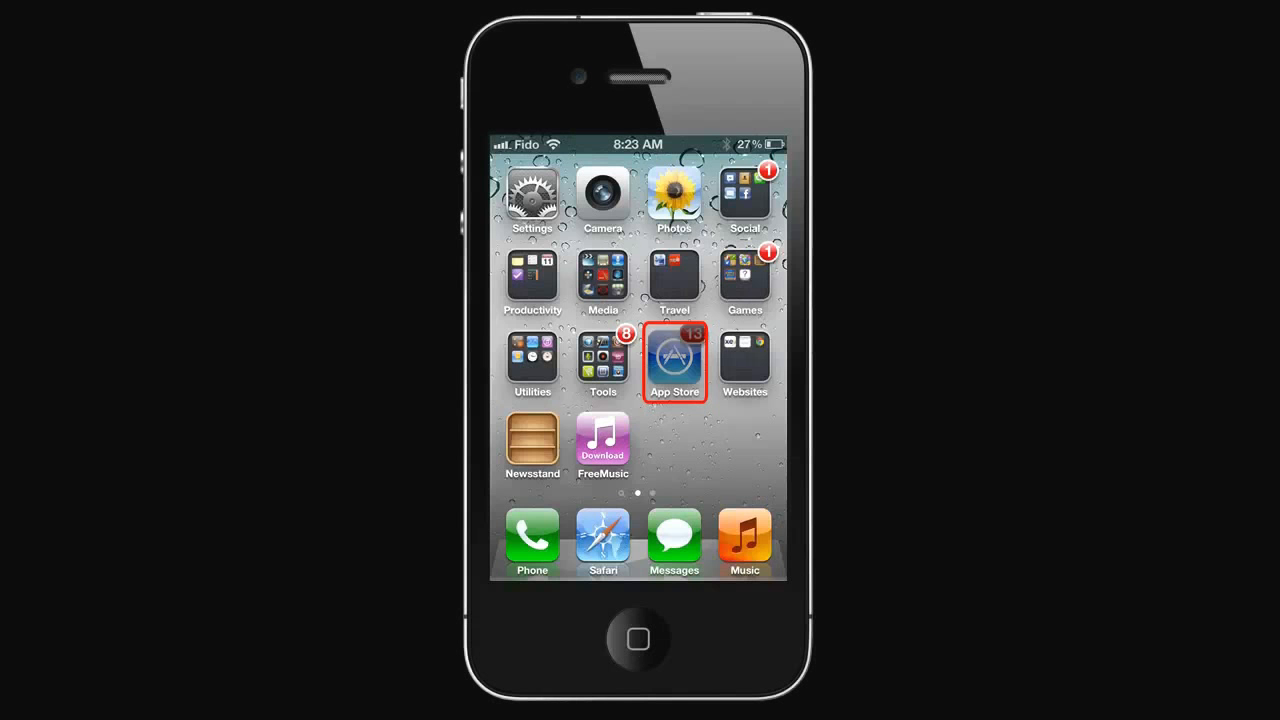
# - Install Photo Editor by Aviary from the App Store
pyautogui.click(674, 360)
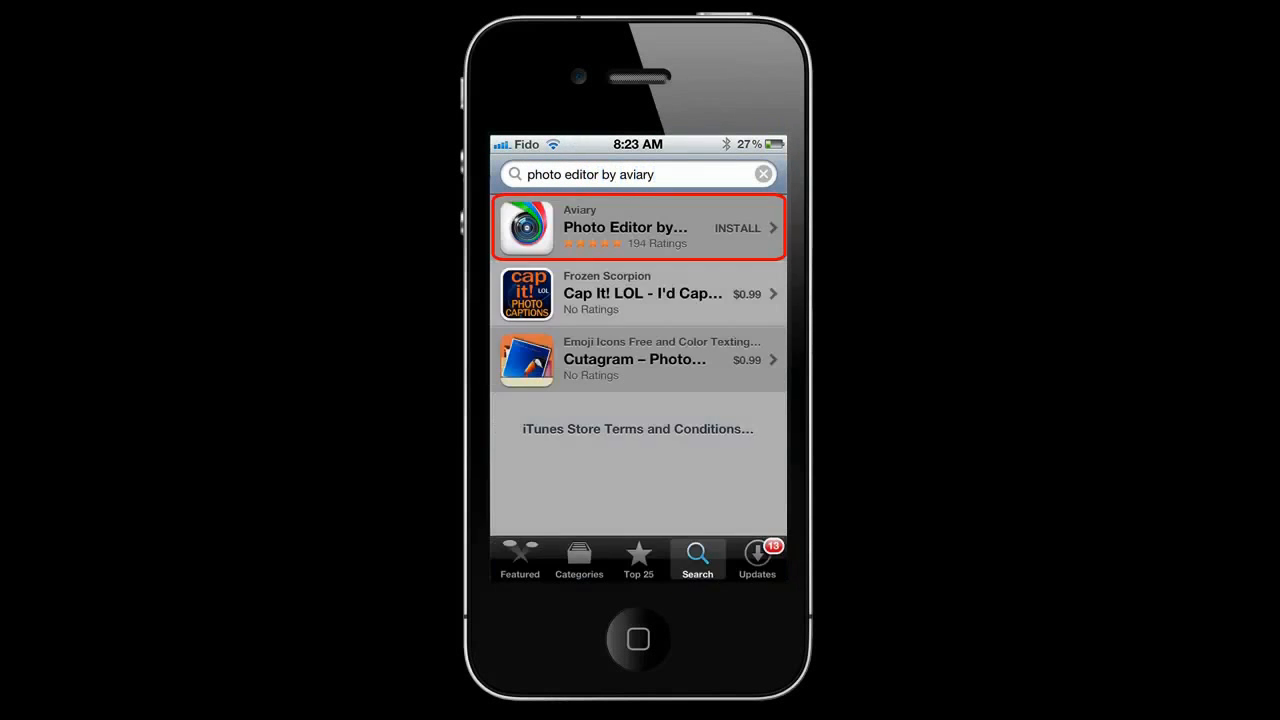
pyautogui.click(738, 228)
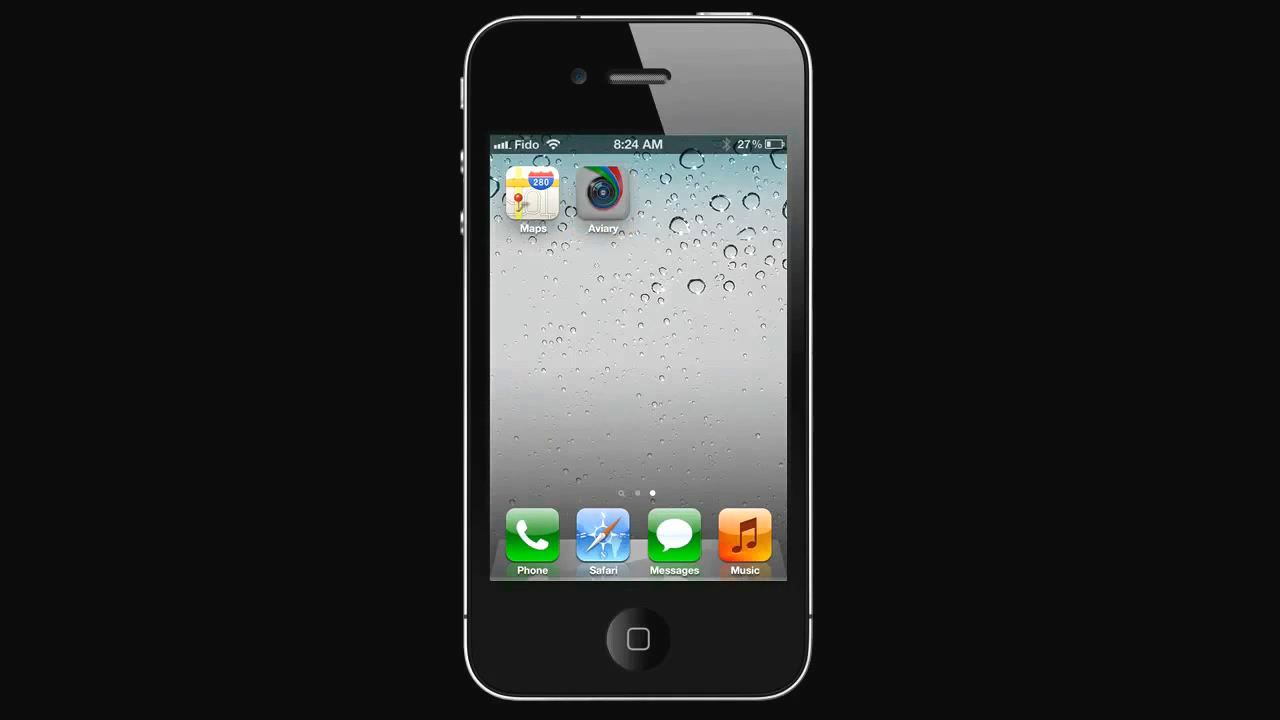
# - Launch Aviary, allow the location prompt and pick the landscape photo from Camera Roll
pyautogui.click(604, 190)
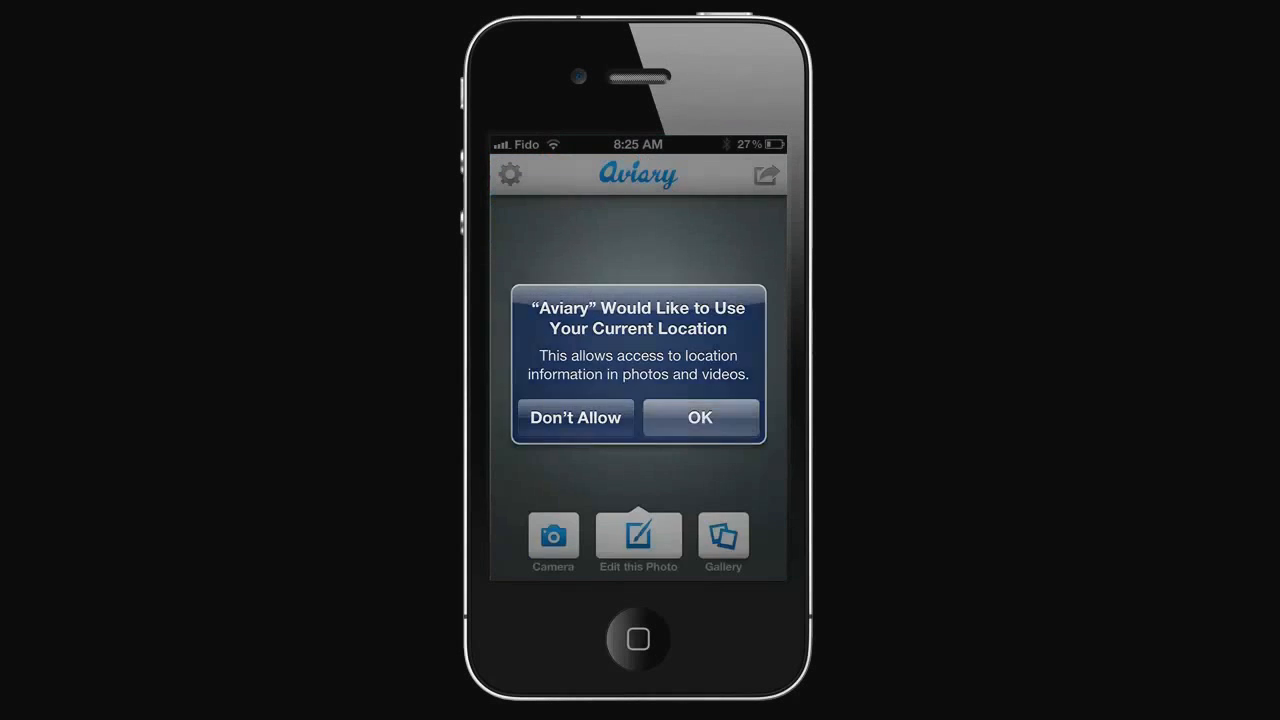
pyautogui.click(700, 418)
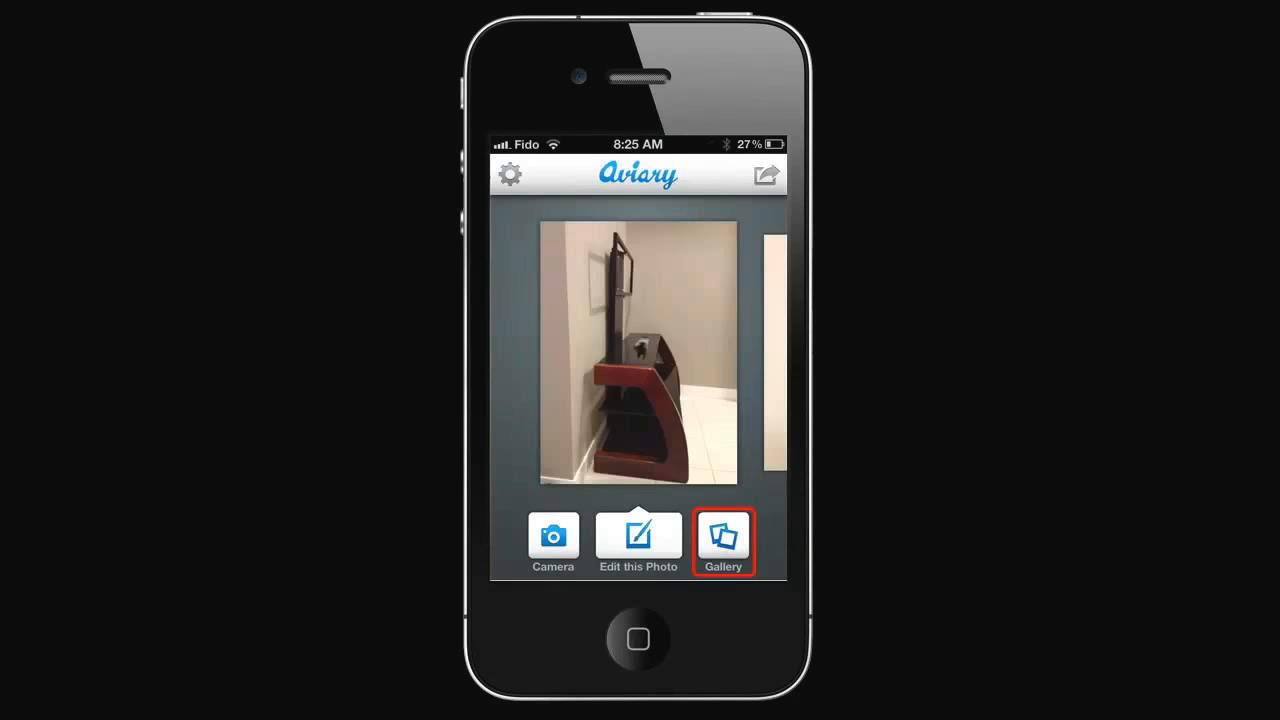
pyautogui.click(724, 536)
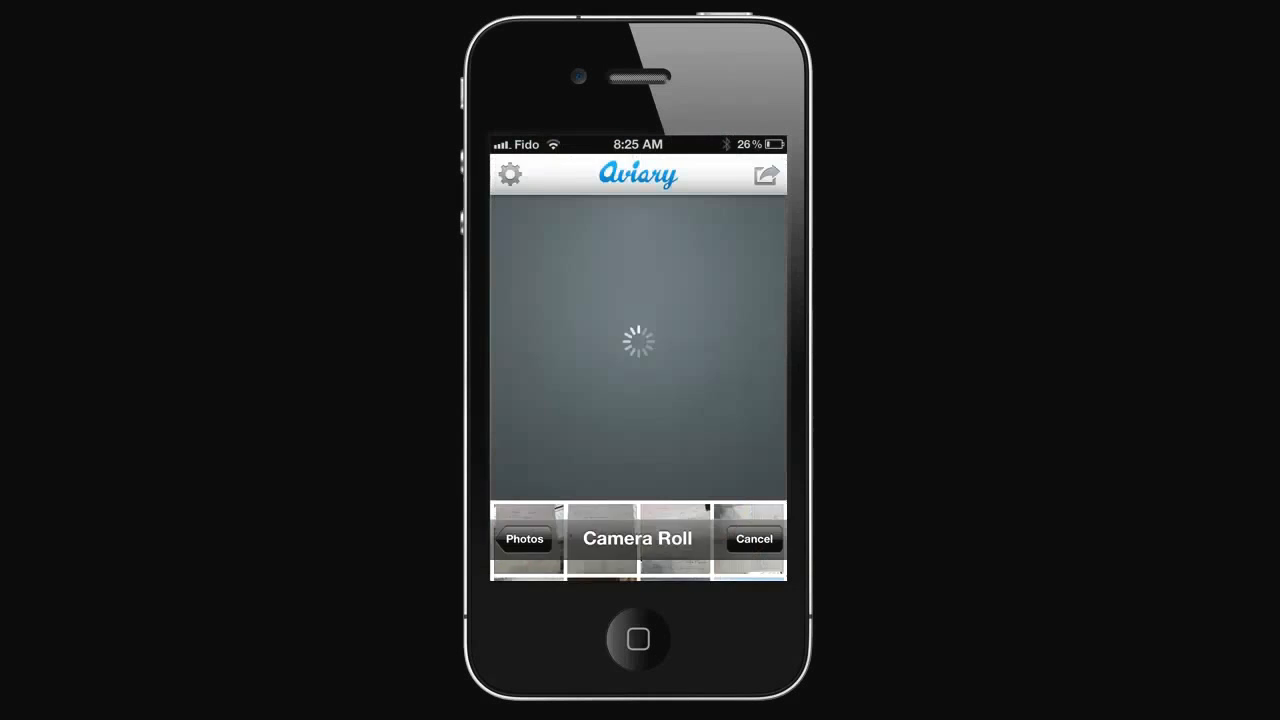
pyautogui.click(636, 538)
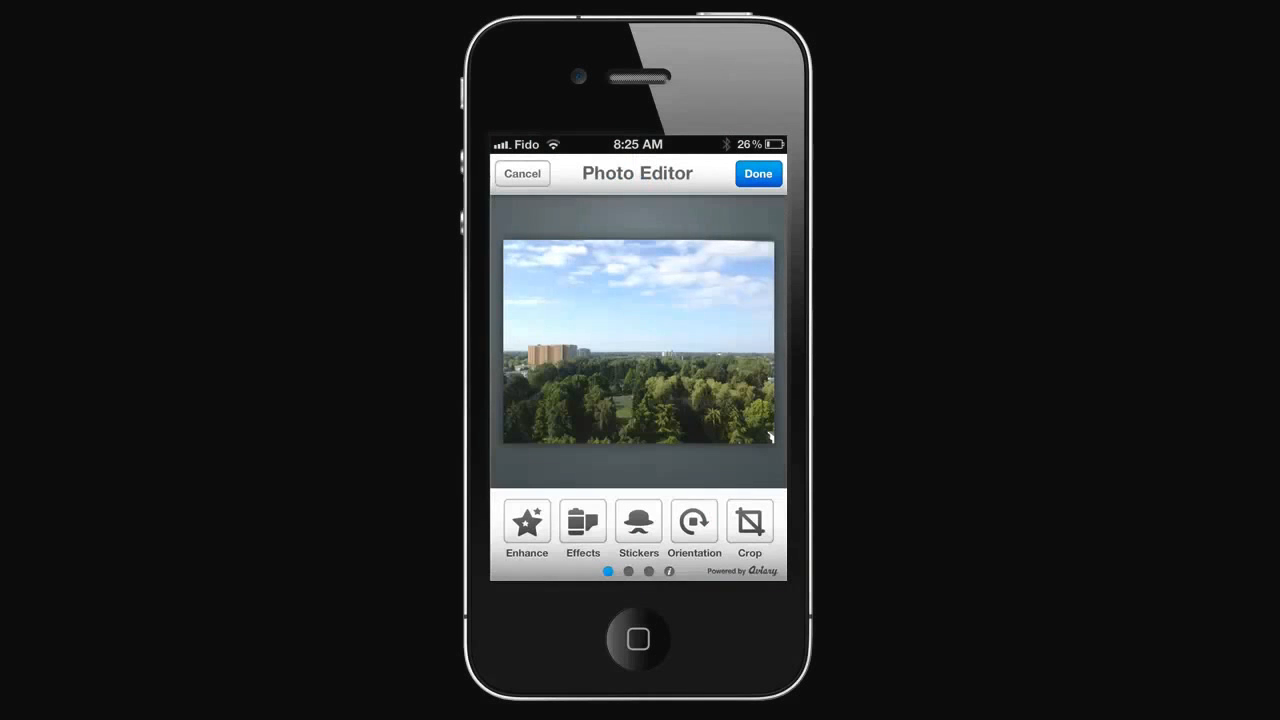
# - Try the Night and Balance enhancements and keep the contrast-boosting one on the landscape
pyautogui.click(526, 524)
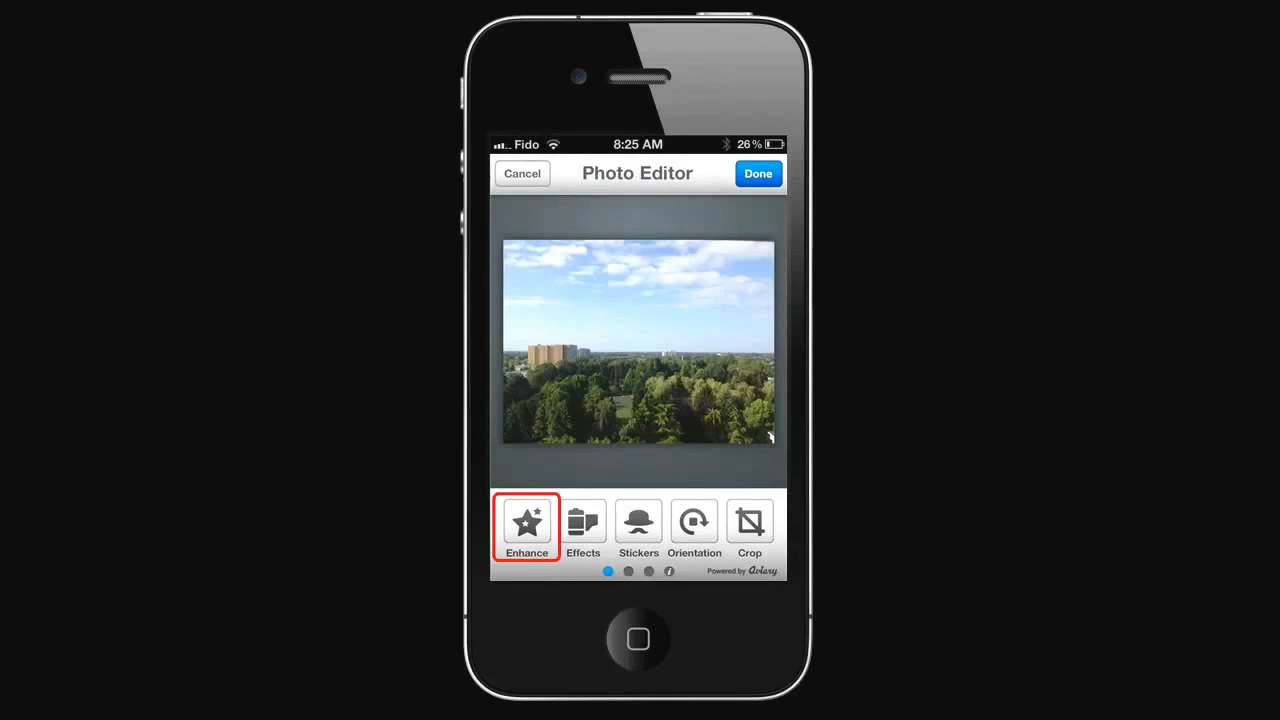
pyautogui.click(526, 524)
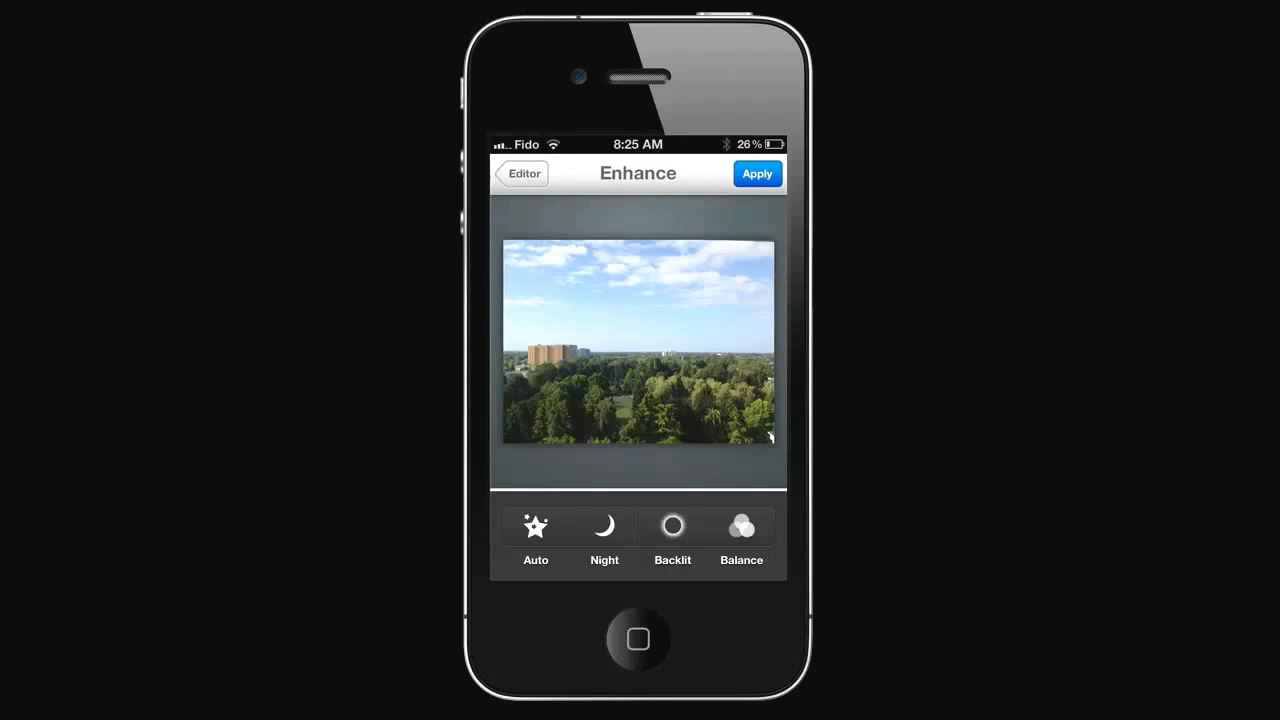
pyautogui.click(604, 528)
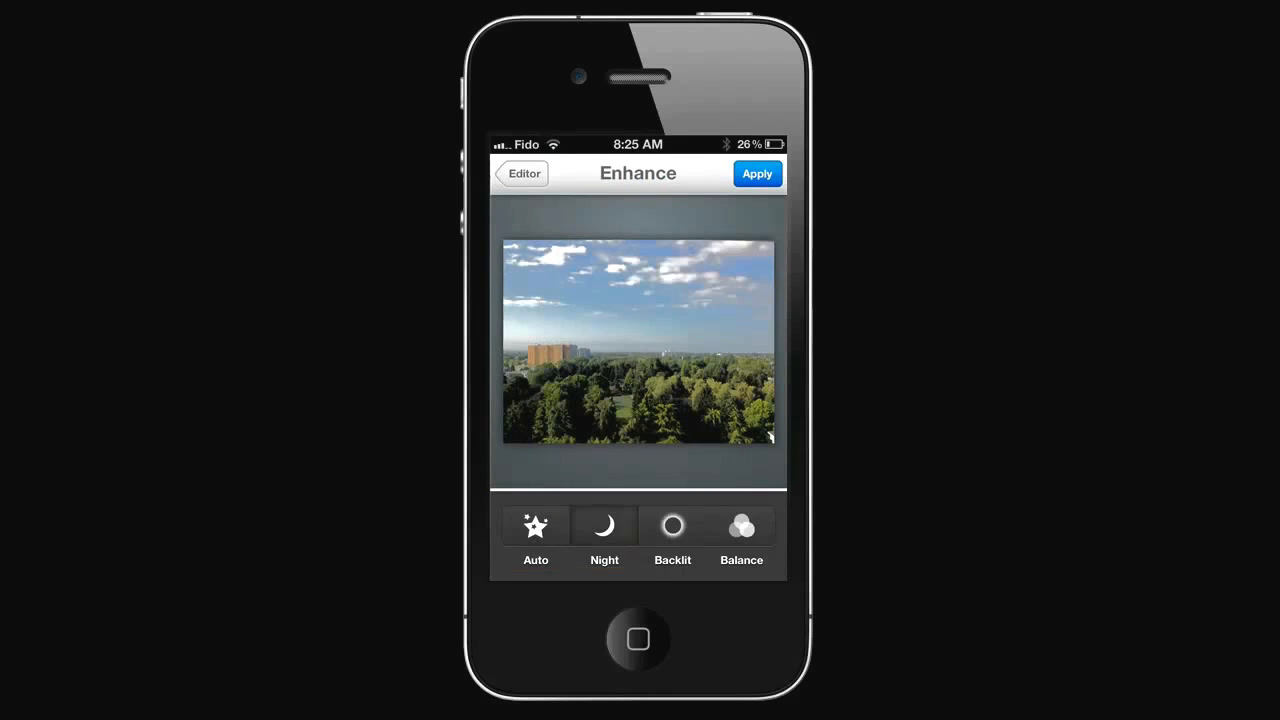
pyautogui.click(740, 524)
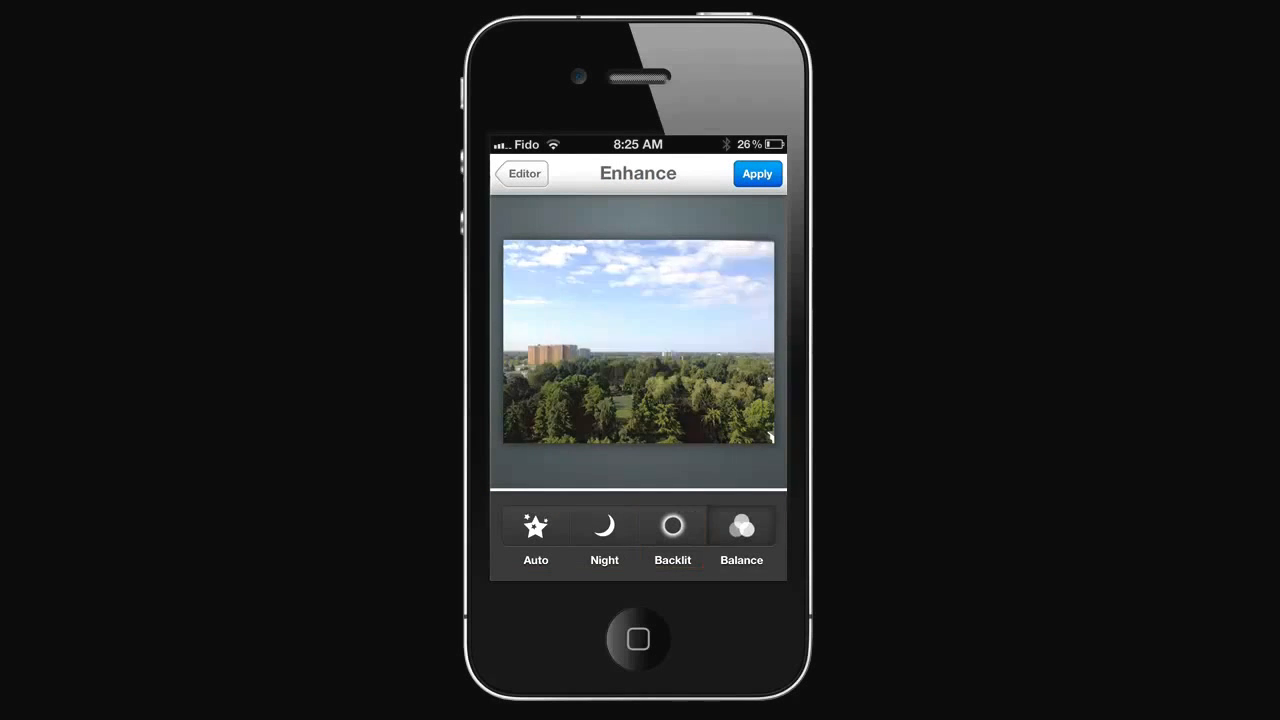
pyautogui.click(524, 172)
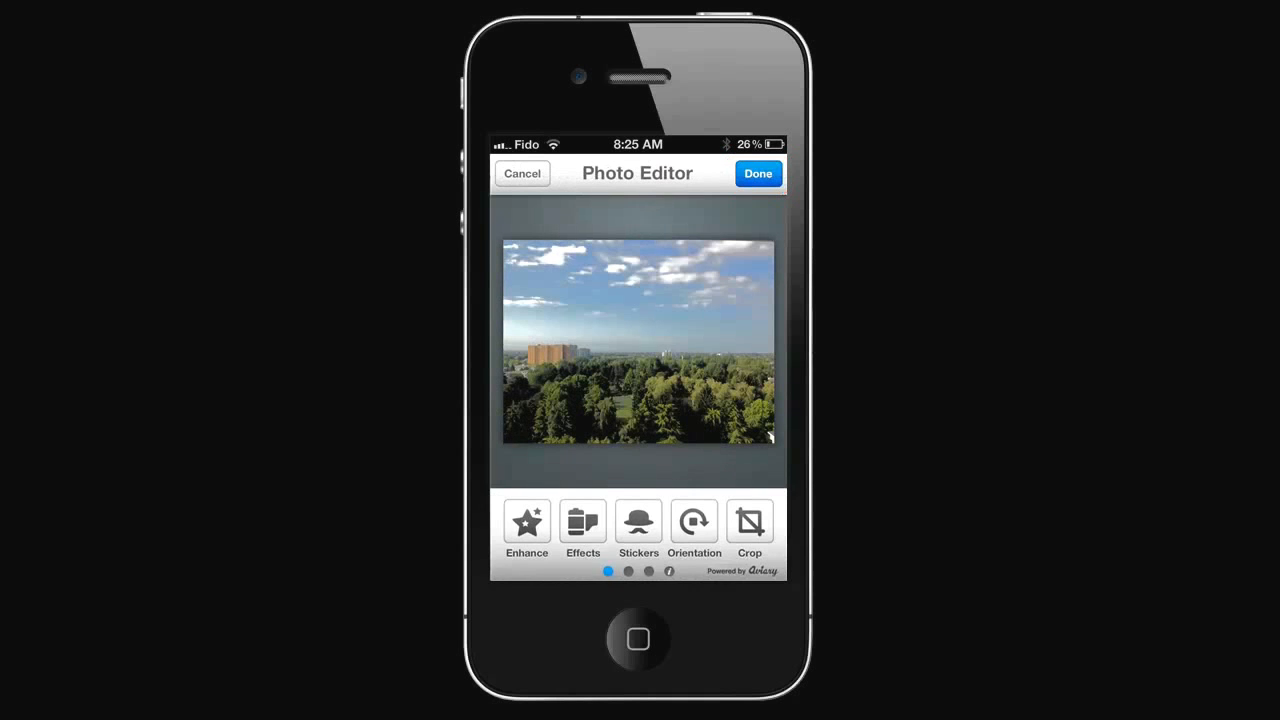
pyautogui.click(584, 530)
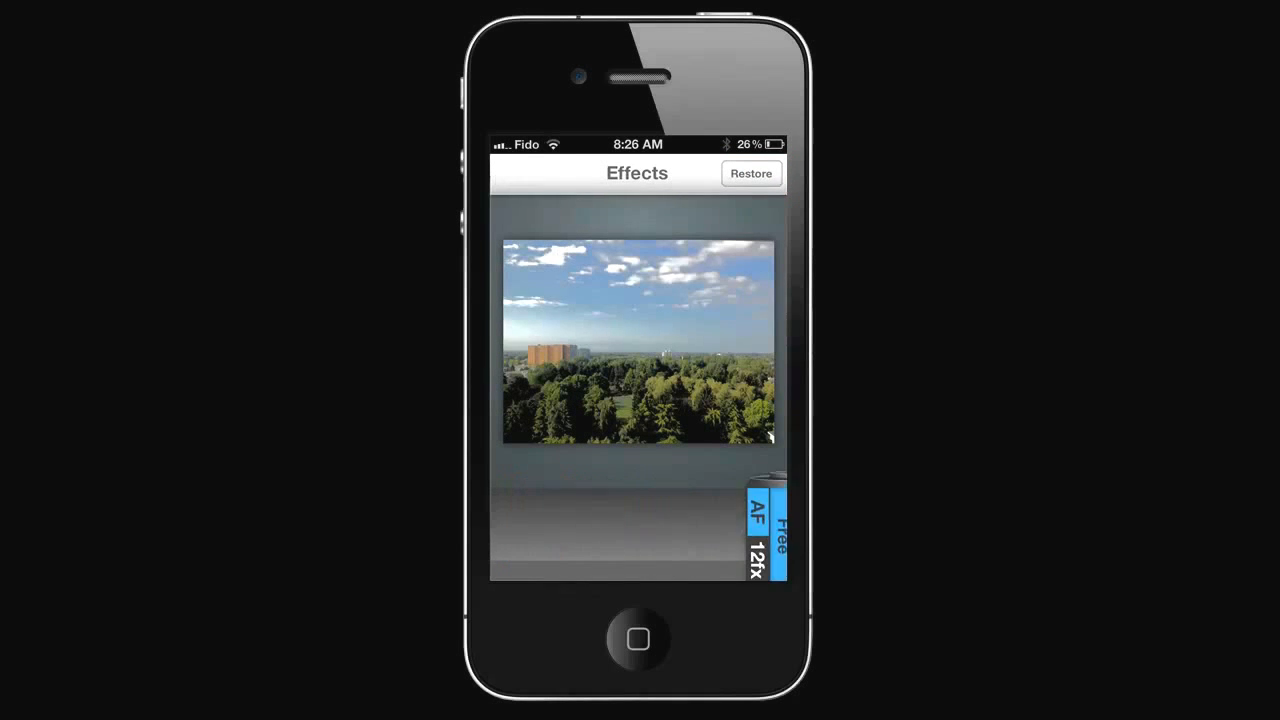
# - Scroll through the Free effects pack thumbnails and leave without applying a filter
pyautogui.click(780, 524)
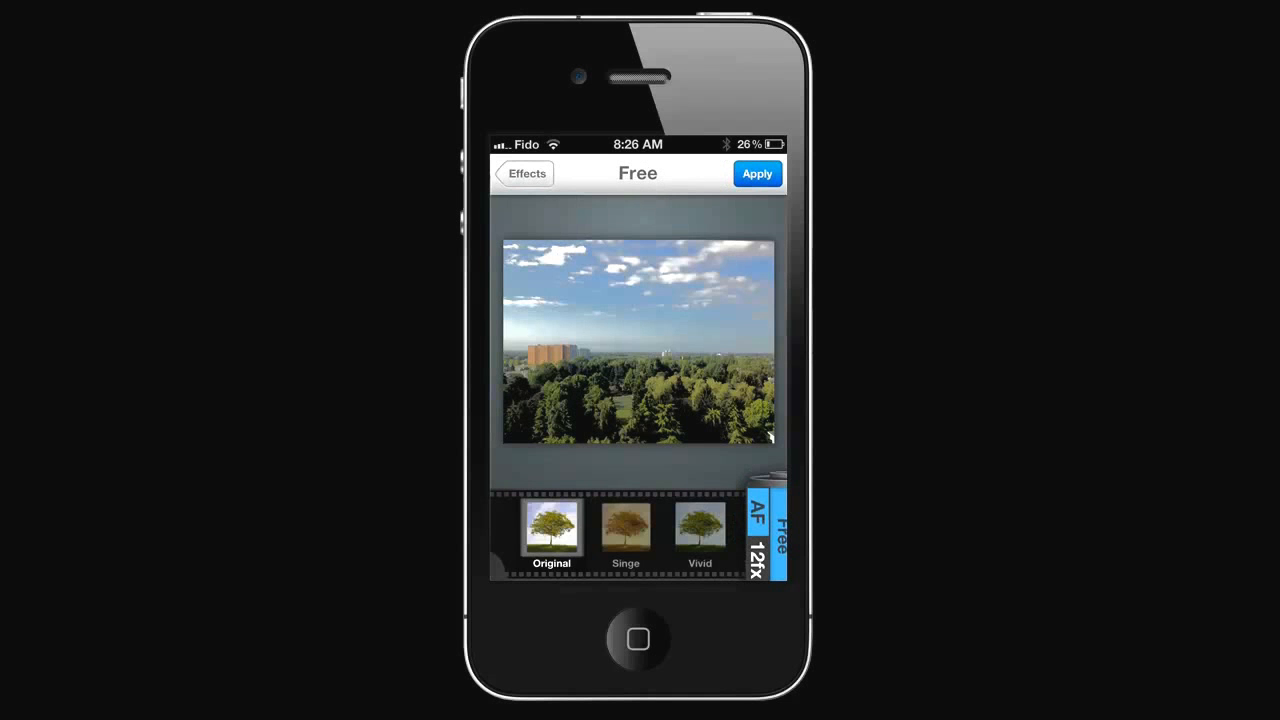
pyautogui.hscroll(-3)
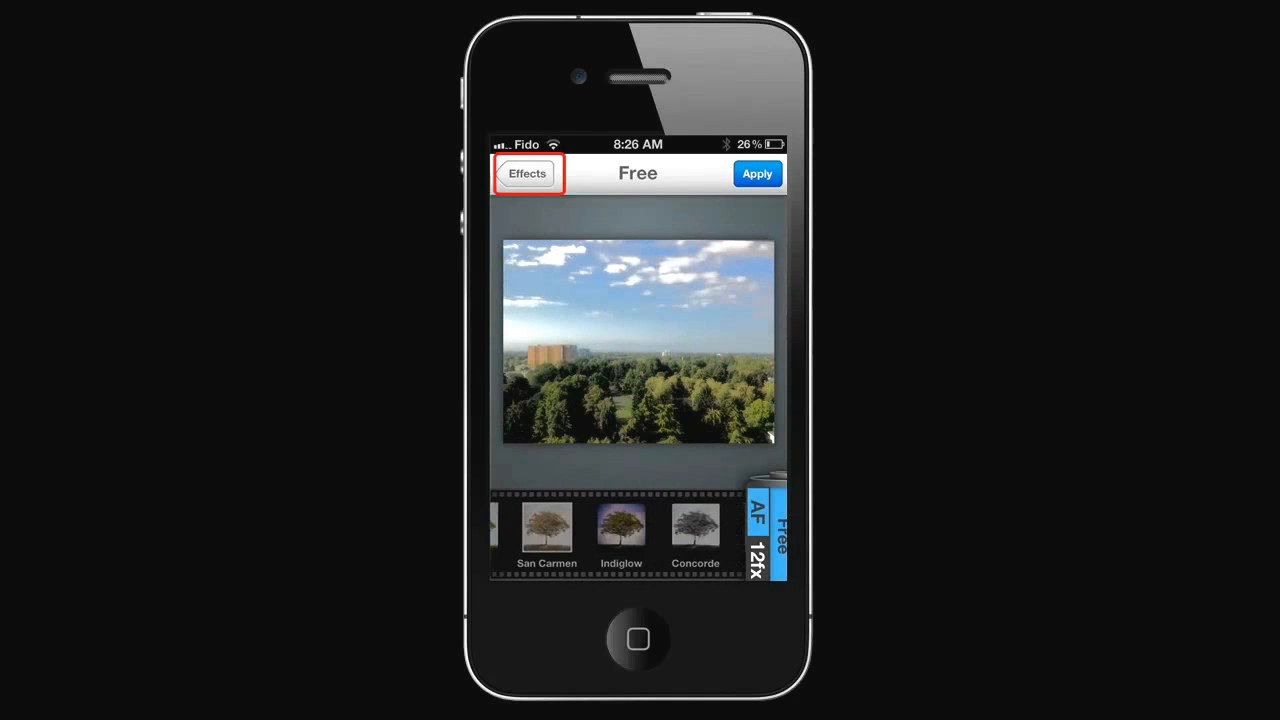
pyautogui.click(528, 172)
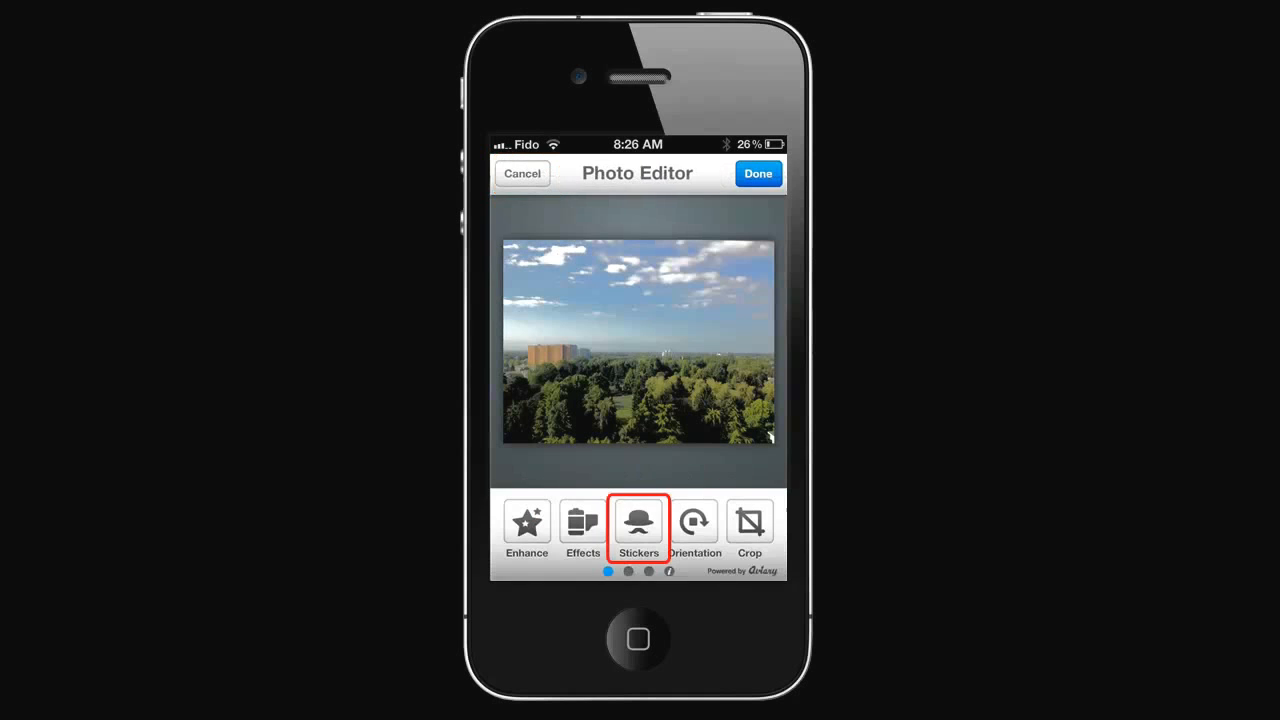
# - Place a yellow star sticker from the Original pack in the sky and apply it
pyautogui.click(638, 524)
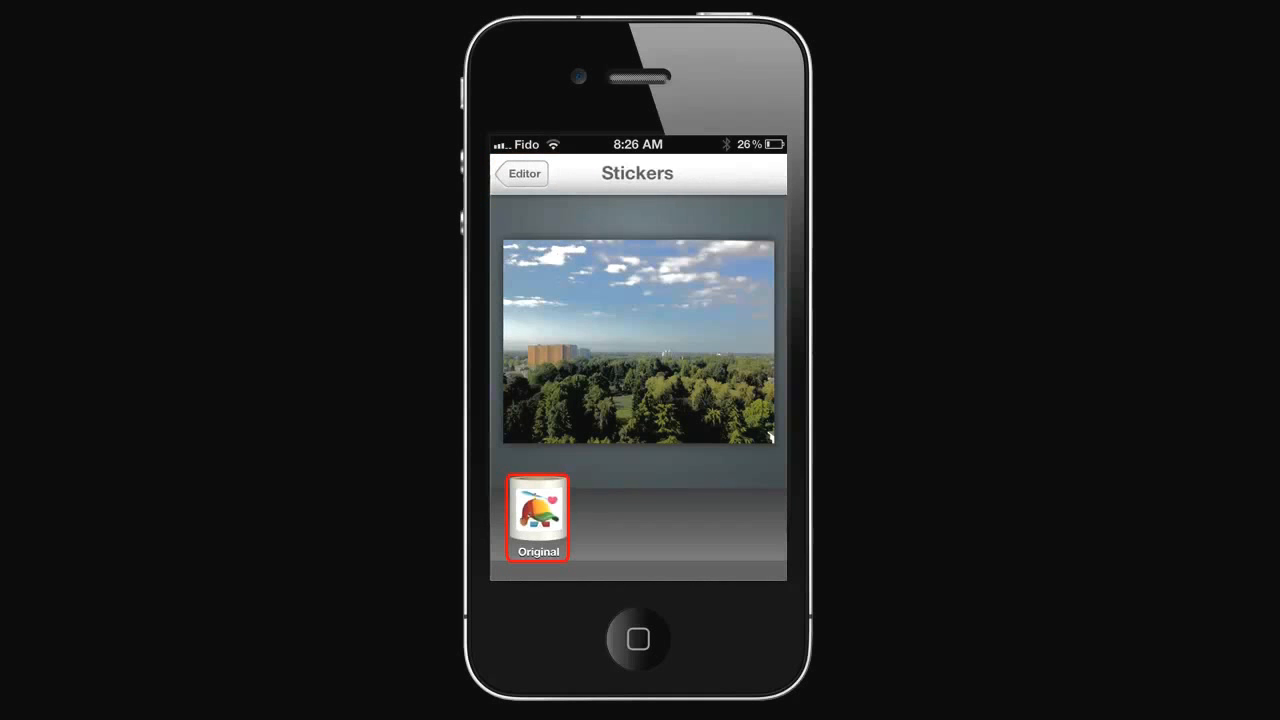
pyautogui.click(536, 516)
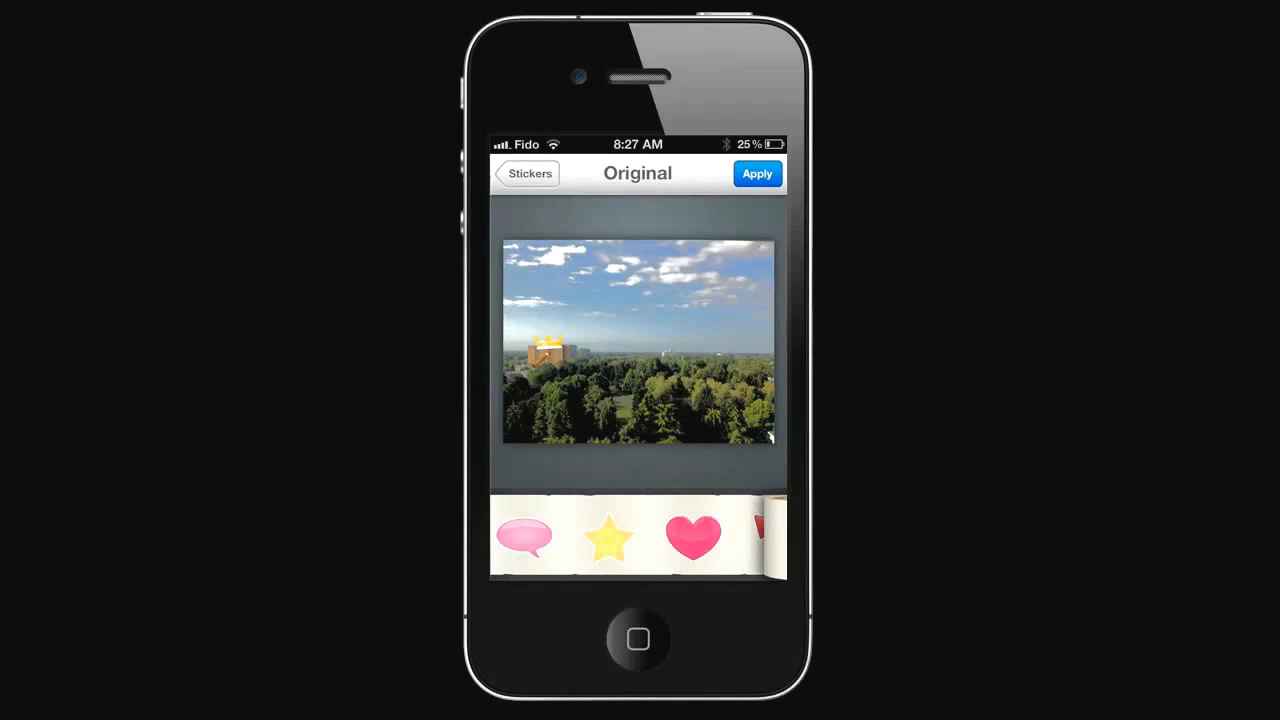
pyautogui.click(756, 172)
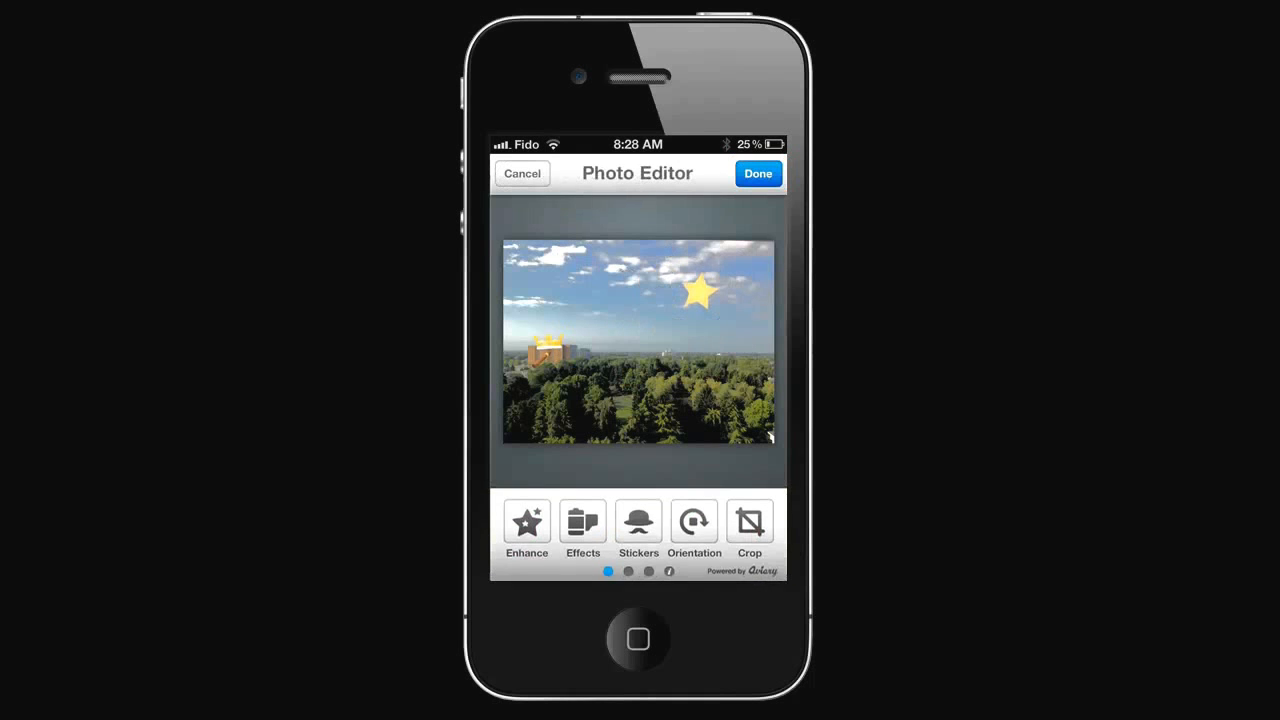
pyautogui.click(694, 522)
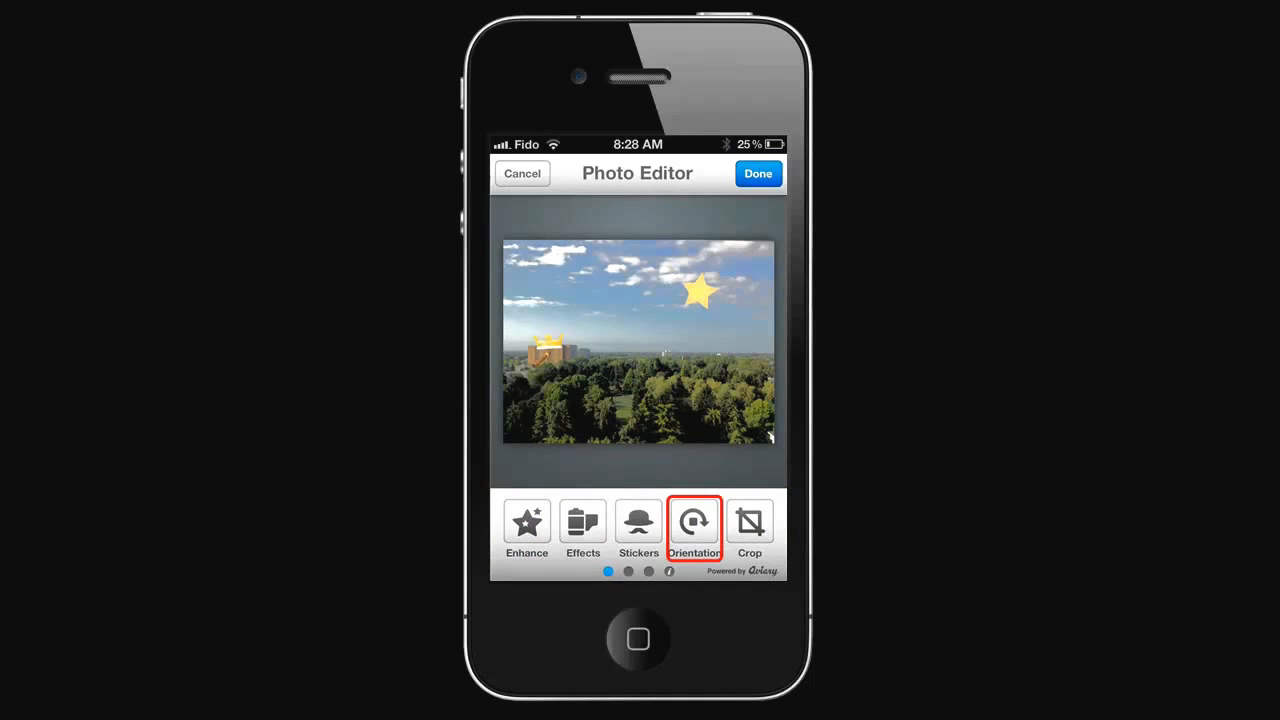
pyautogui.click(694, 528)
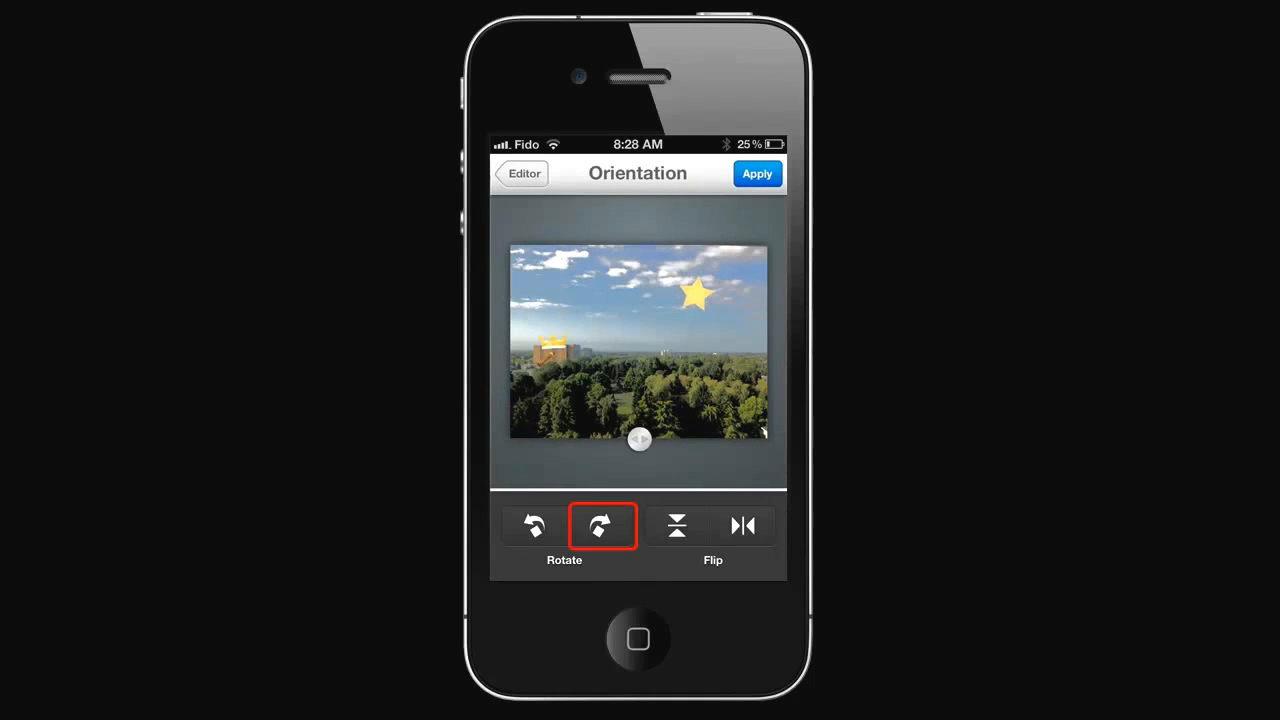
pyautogui.click(534, 524)
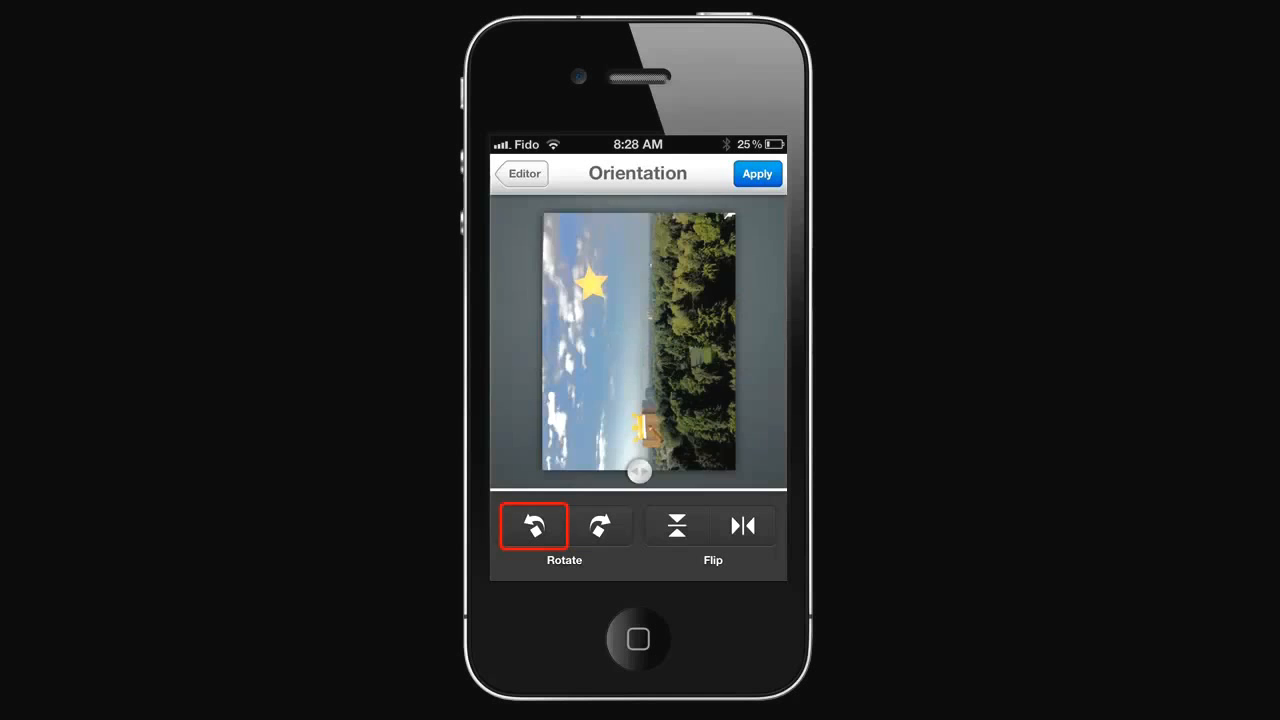
pyautogui.click(532, 524)
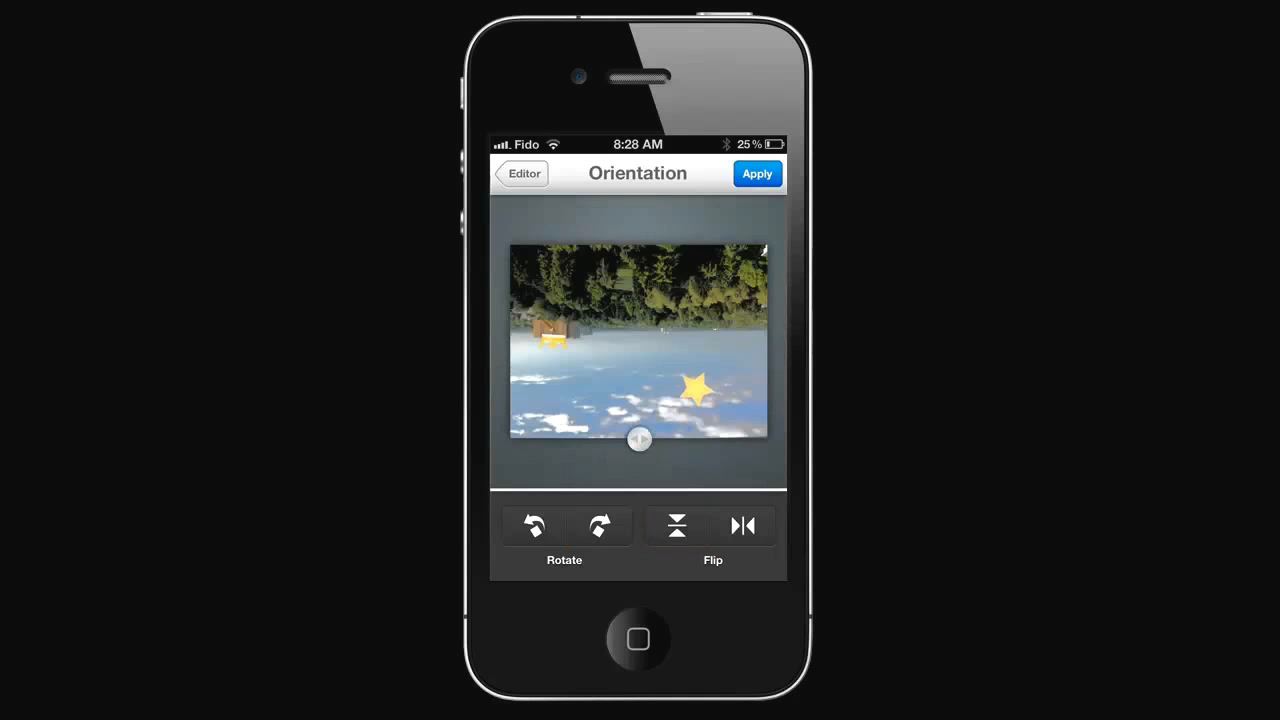
pyautogui.click(676, 524)
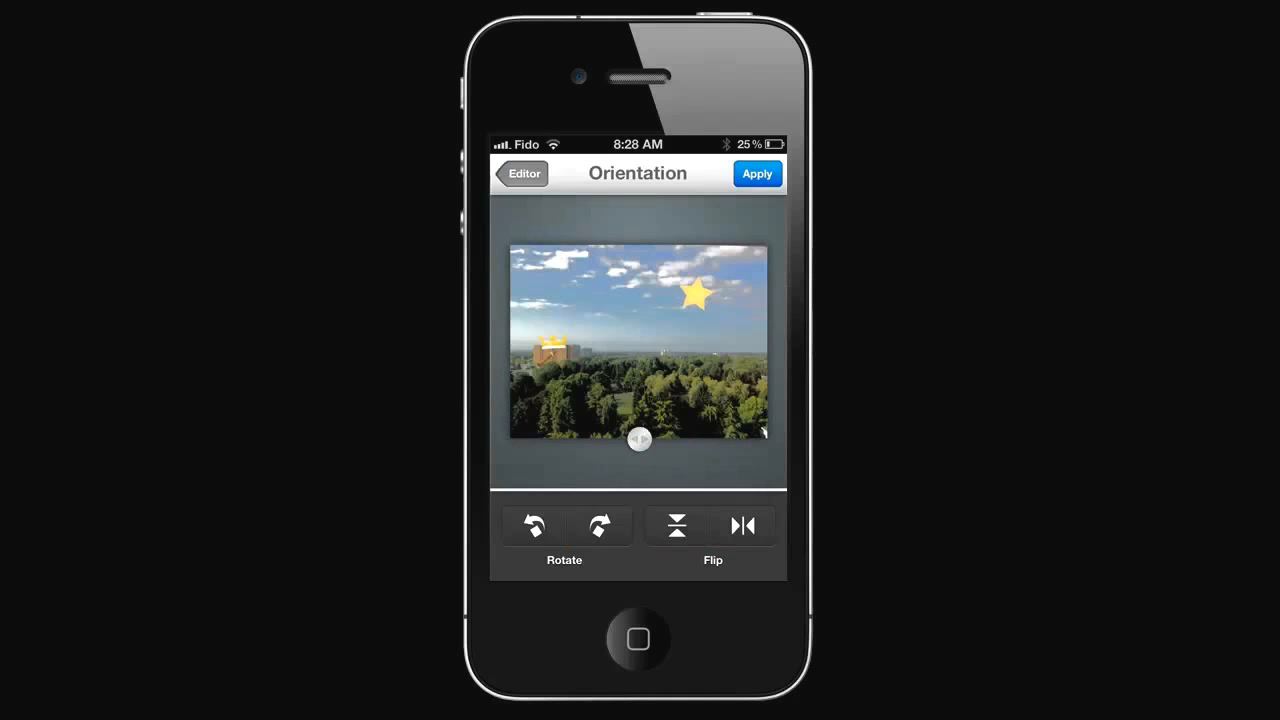
pyautogui.click(524, 172)
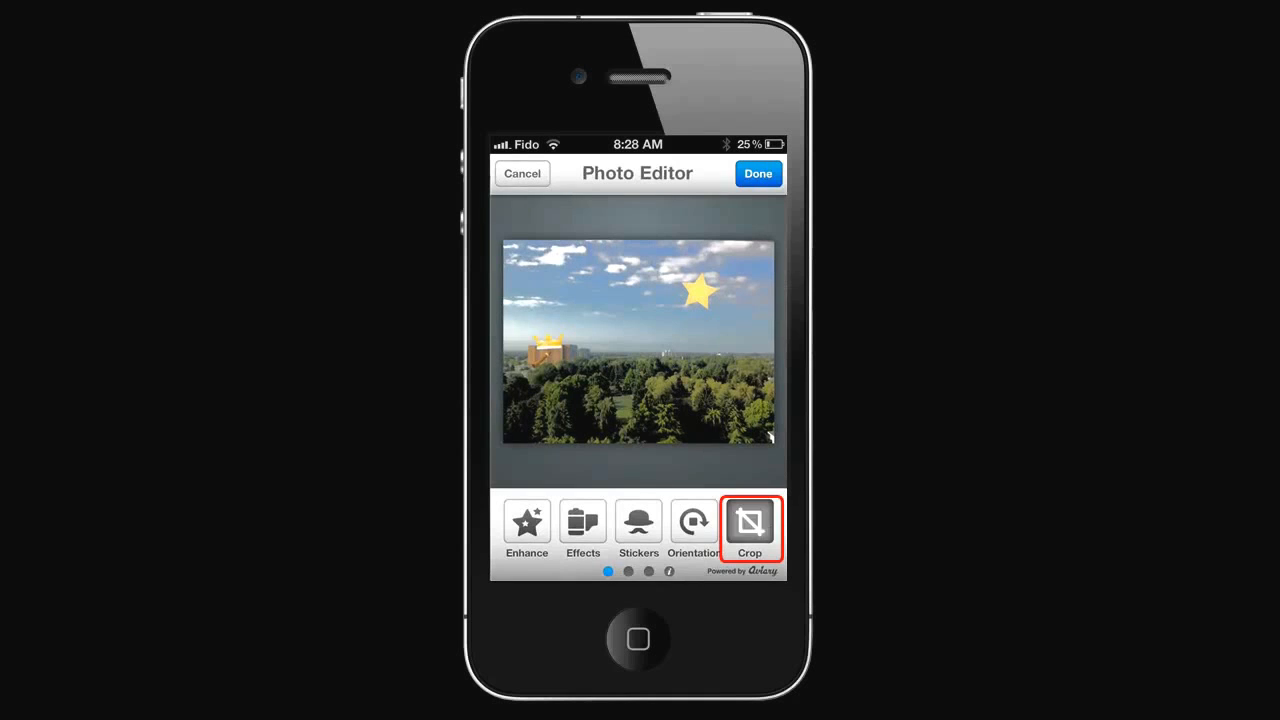
# - Crop the starred landscape to a tighter Custom-ratio frame and apply it
pyautogui.click(748, 524)
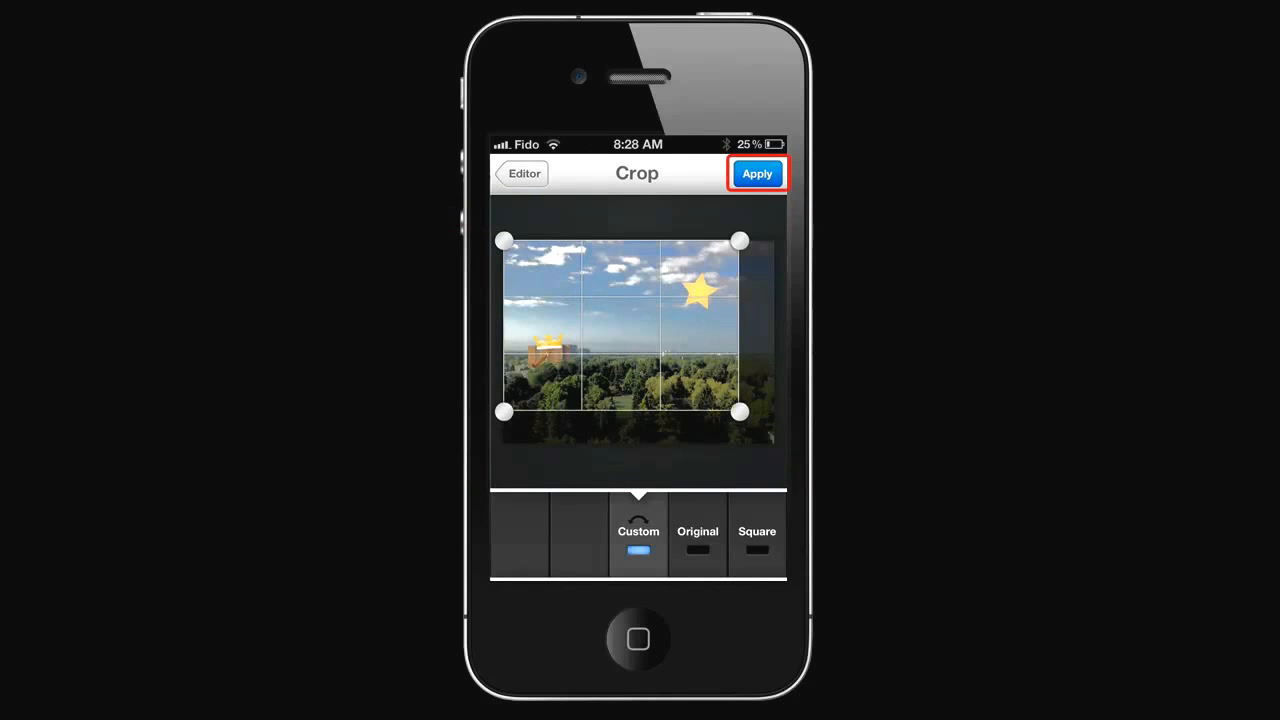
pyautogui.click(756, 172)
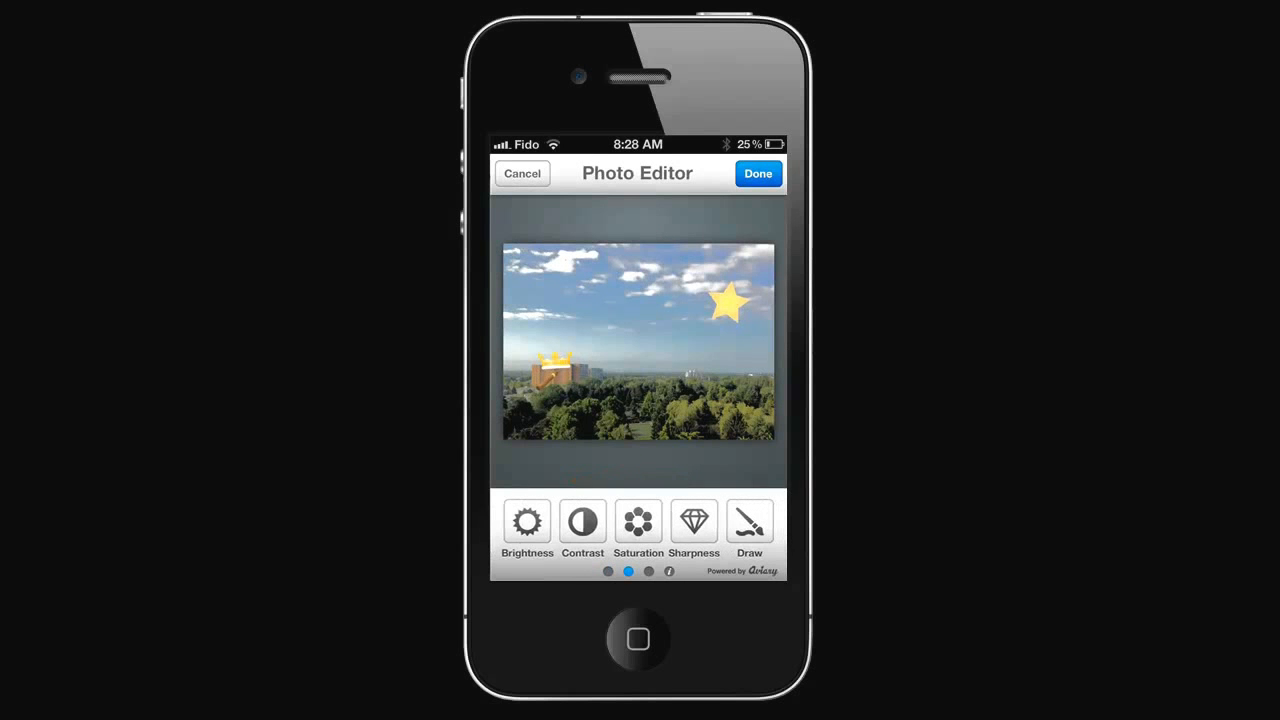
pyautogui.click(528, 522)
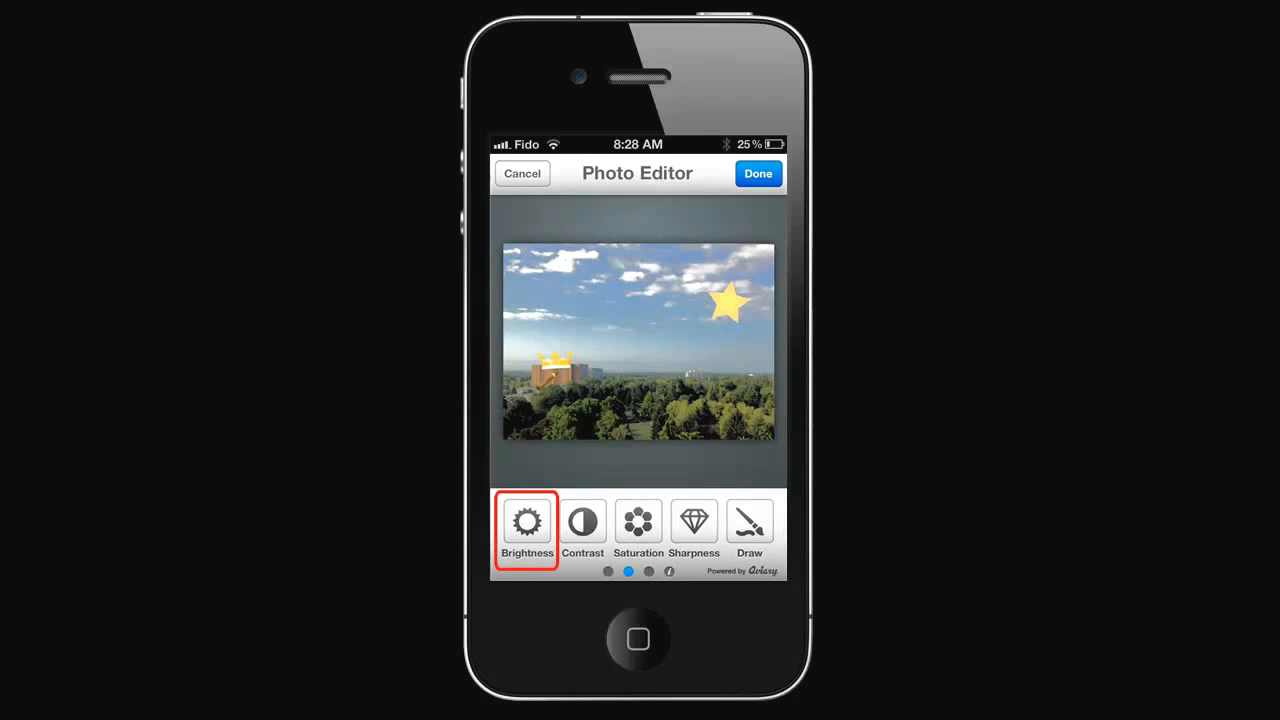
pyautogui.click(526, 524)
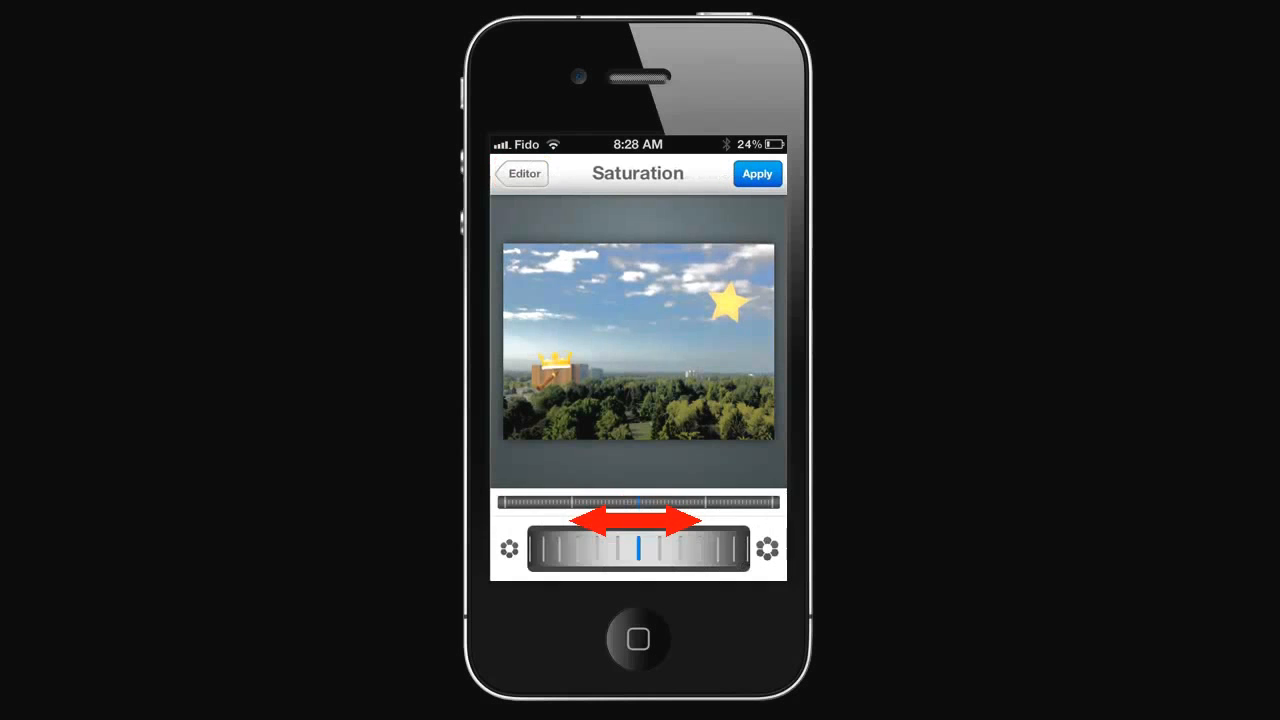
pyautogui.moveTo(636, 548); pyautogui.dragTo(720, 548)
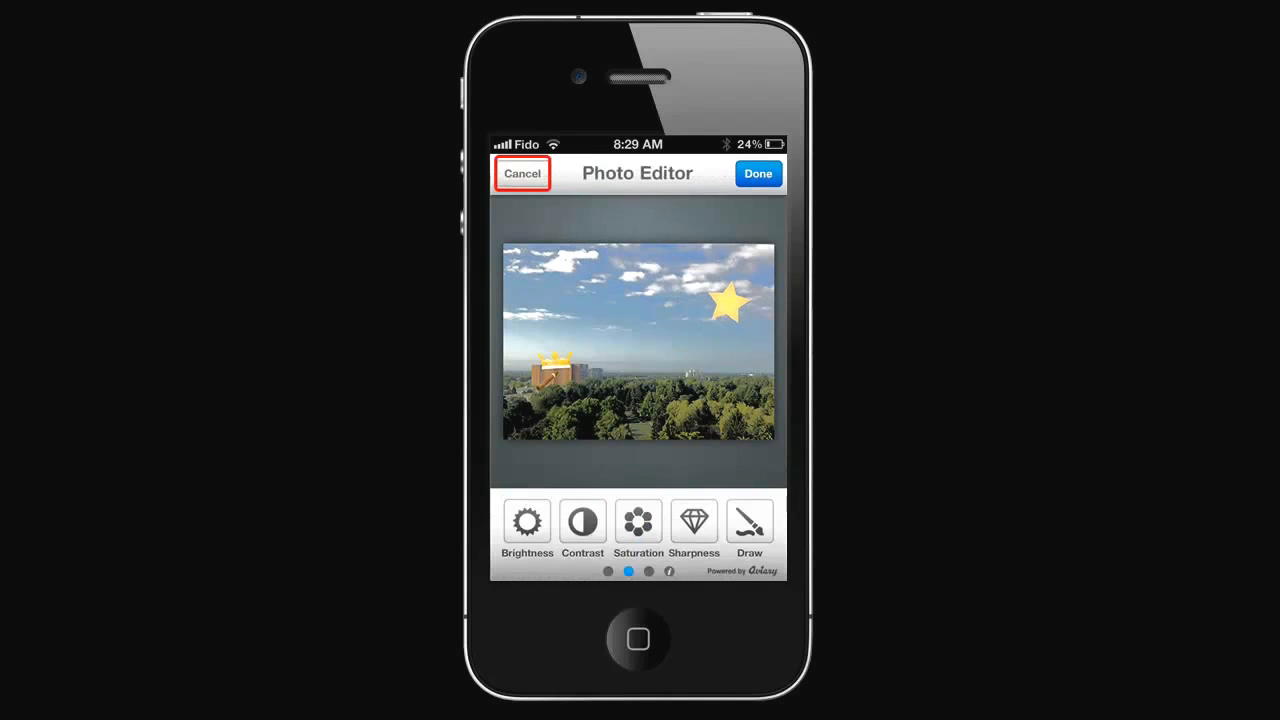
# - Draw a yellow freehand squiggle across the sky and apply it
pyautogui.click(748, 522)
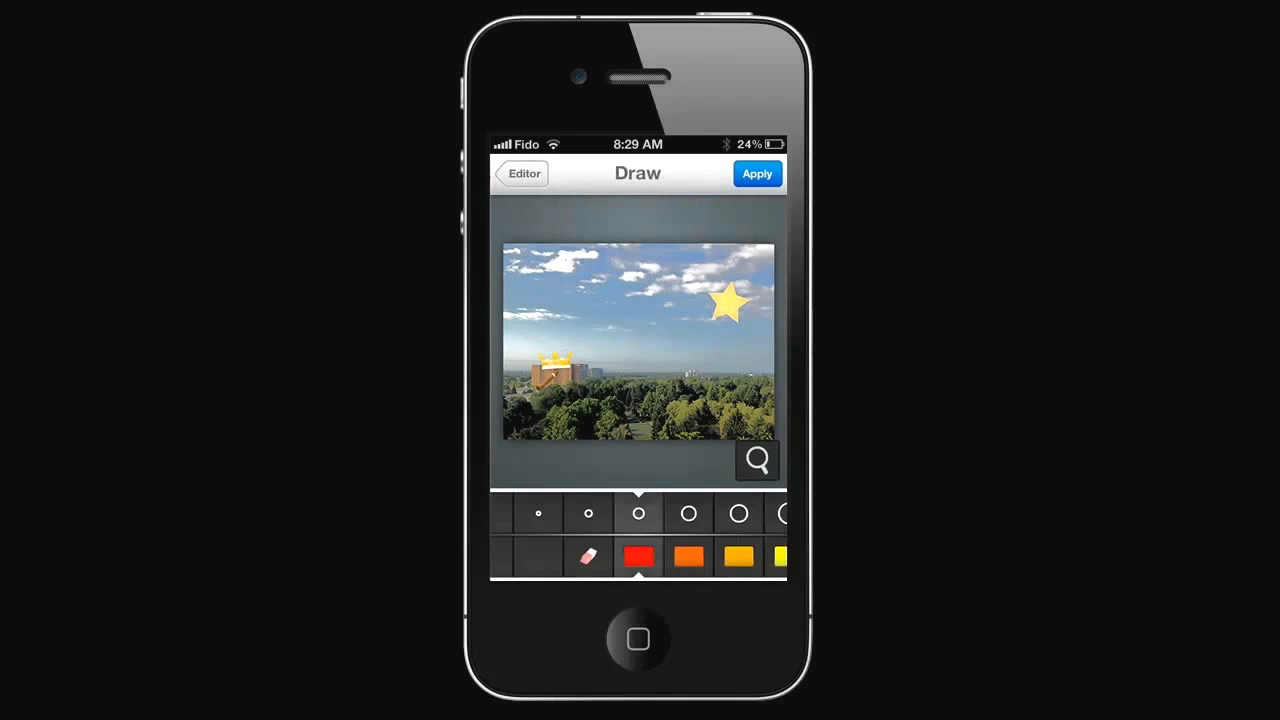
pyautogui.moveTo(550, 290); pyautogui.dragTo(620, 300)
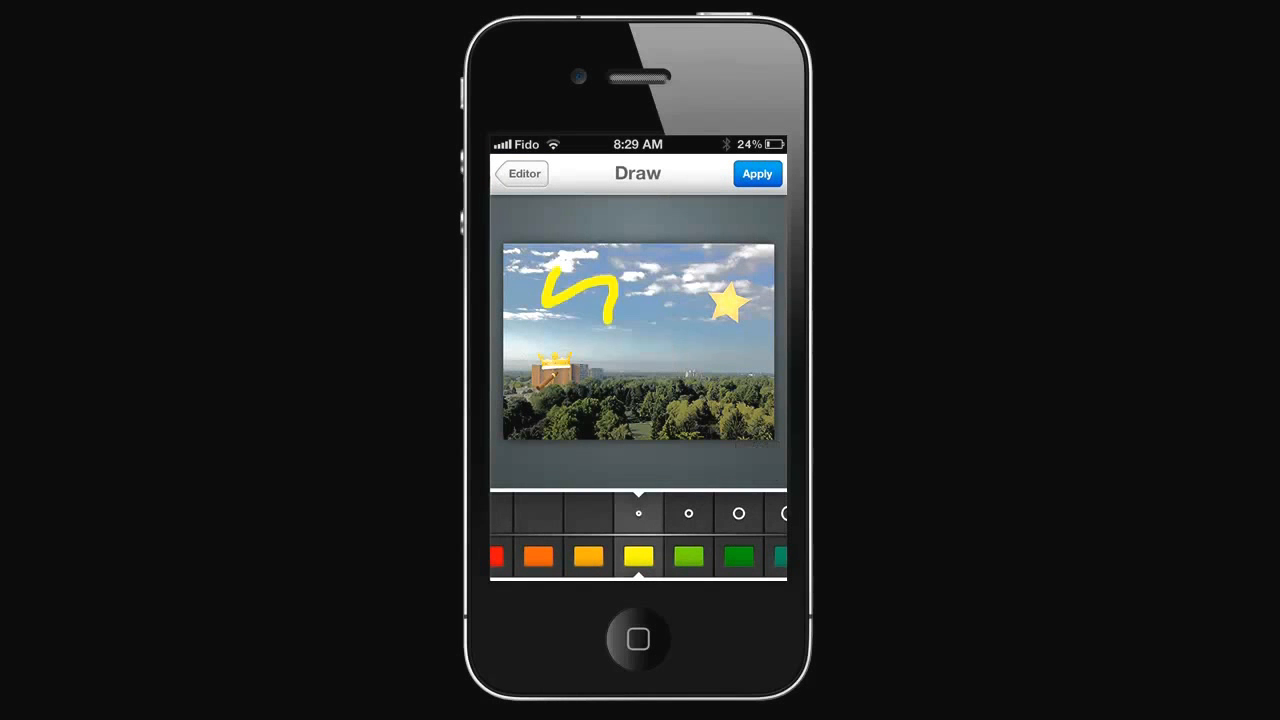
pyautogui.click(756, 172)
pyautogui.write('whatsaaa')
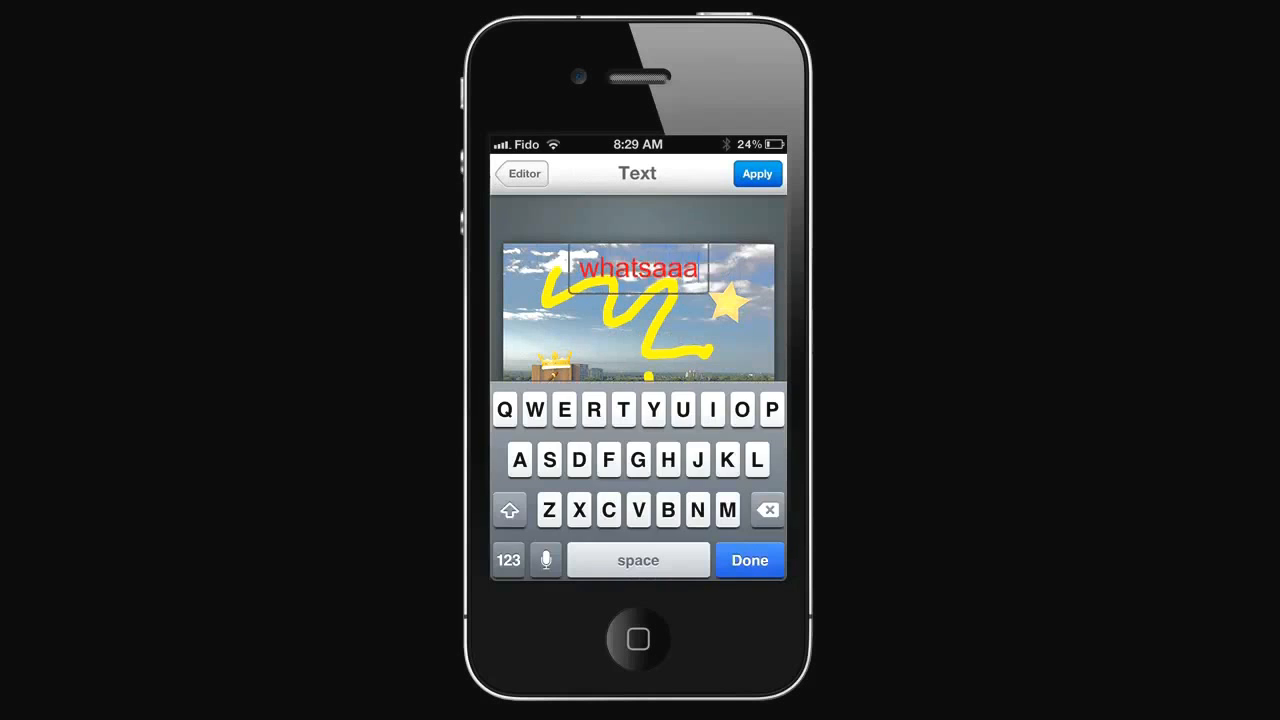
# - Apply the red 'whatsaaap!' caption, then try Whiten and Blemish without keeping them
pyautogui.click(756, 172)
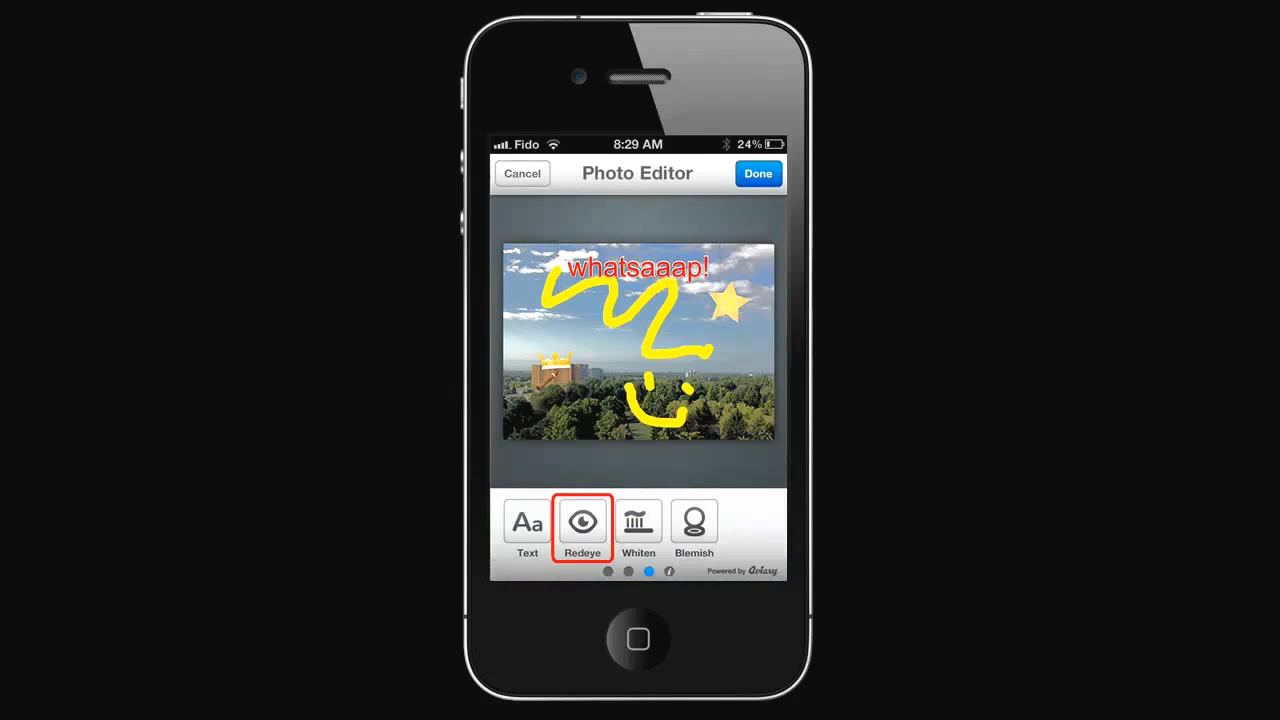
pyautogui.click(638, 522)
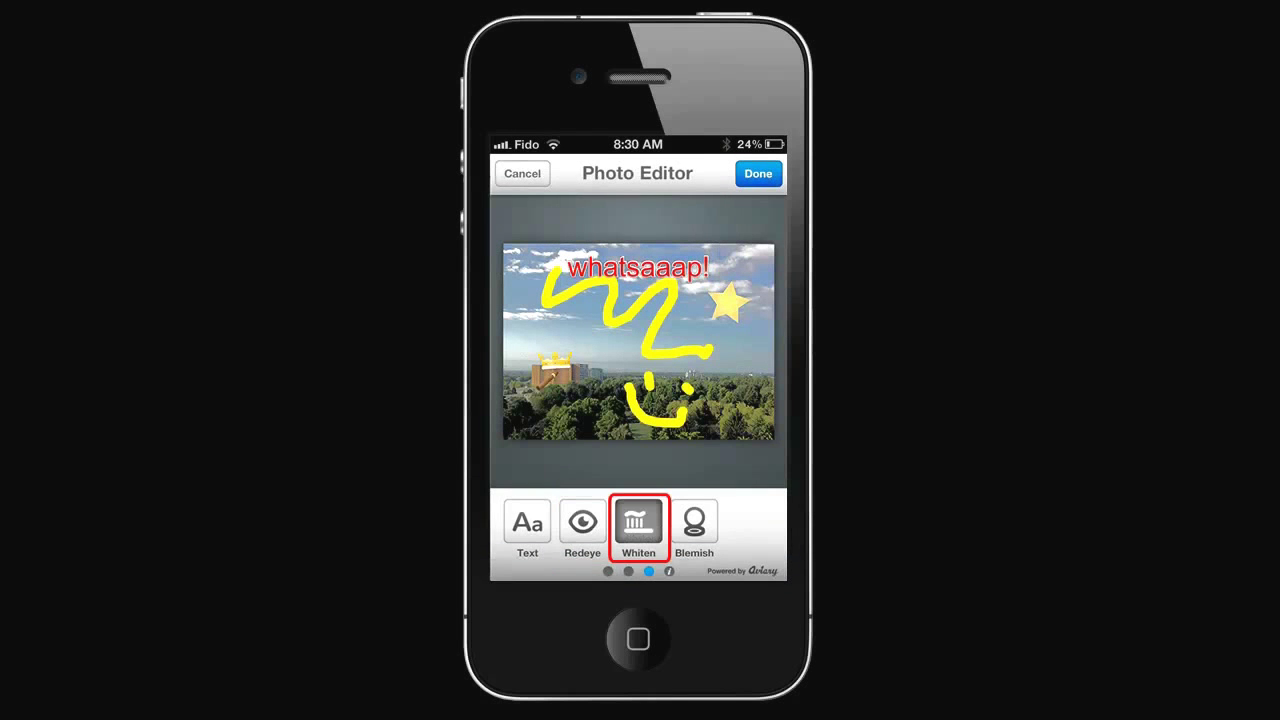
pyautogui.click(638, 524)
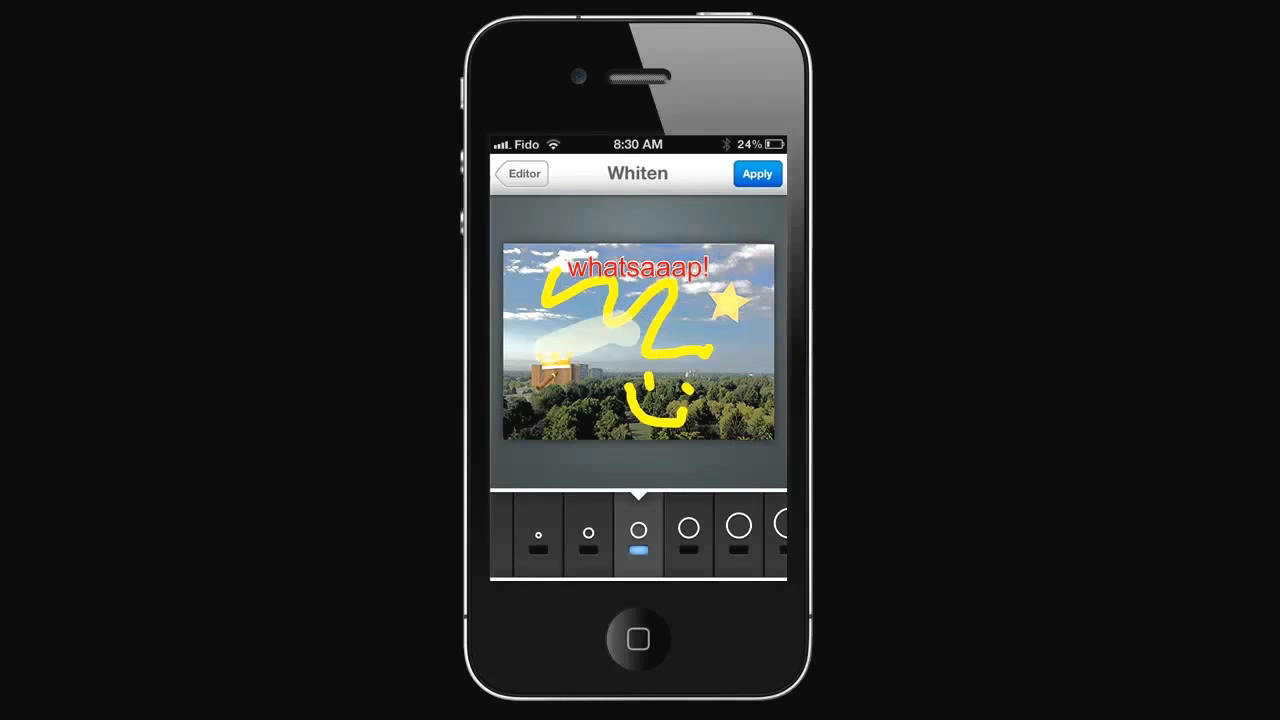
pyautogui.click(520, 172)
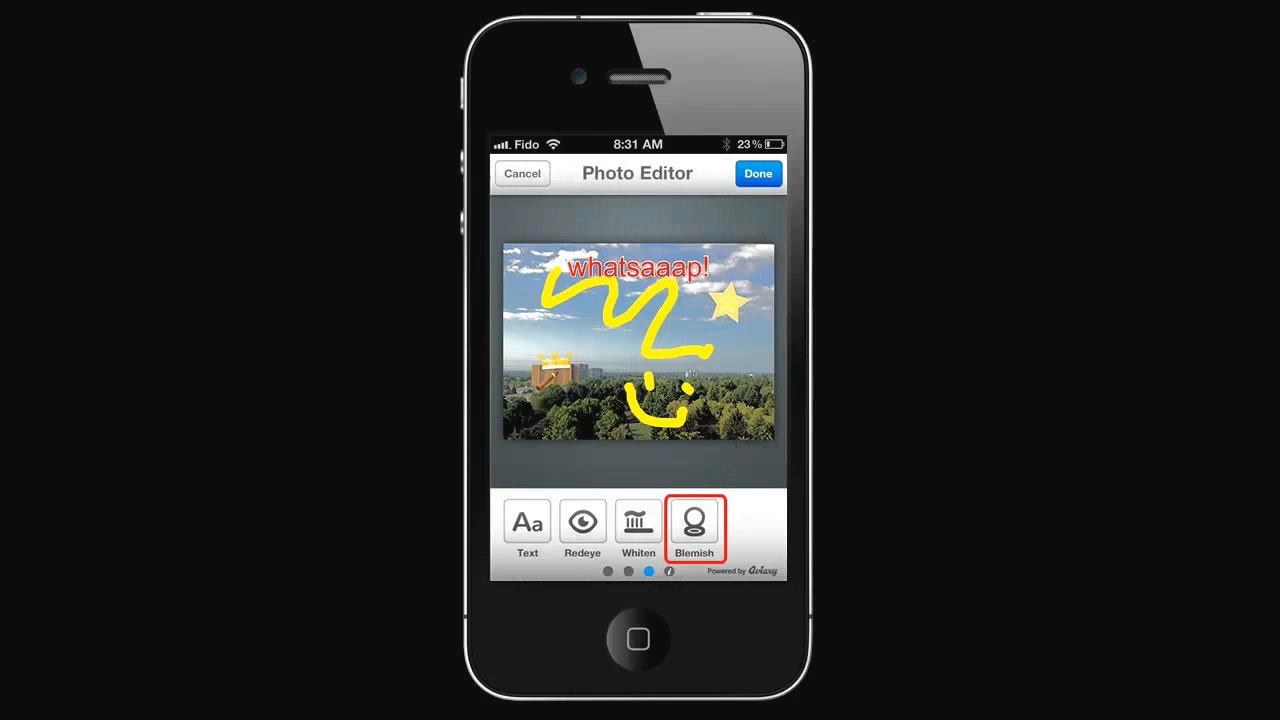
pyautogui.click(694, 524)
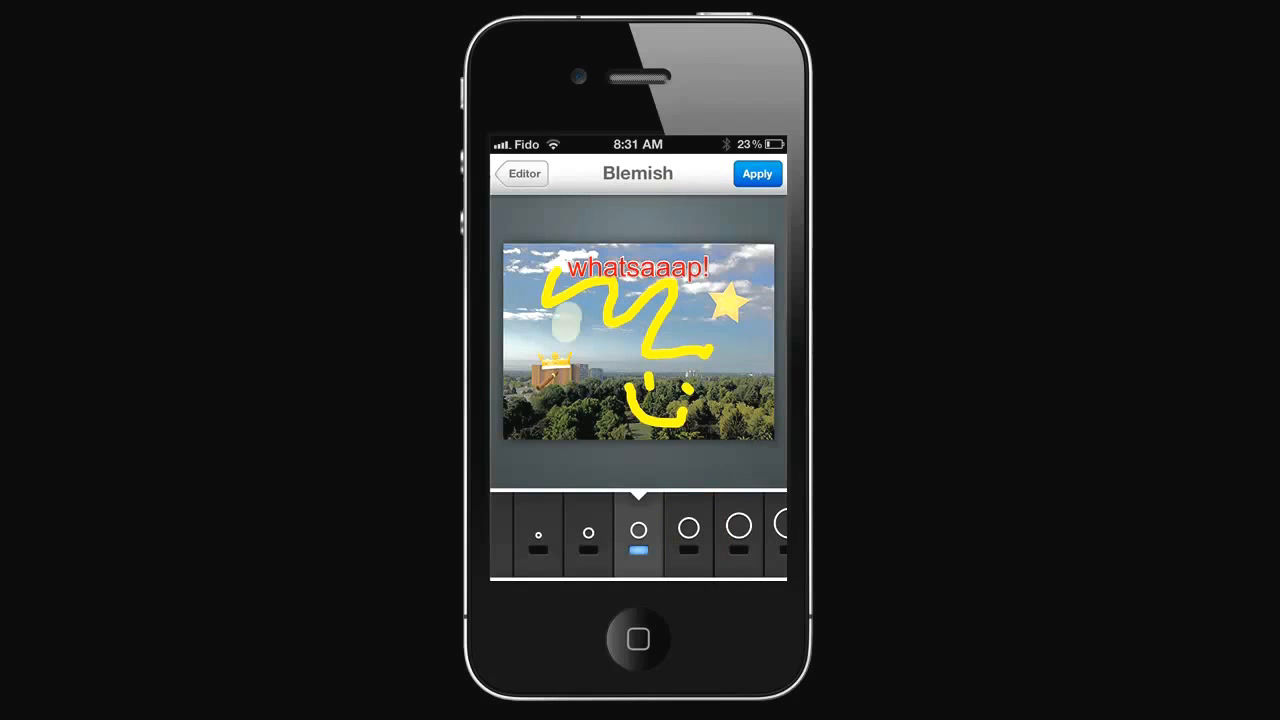
pyautogui.click(756, 172)
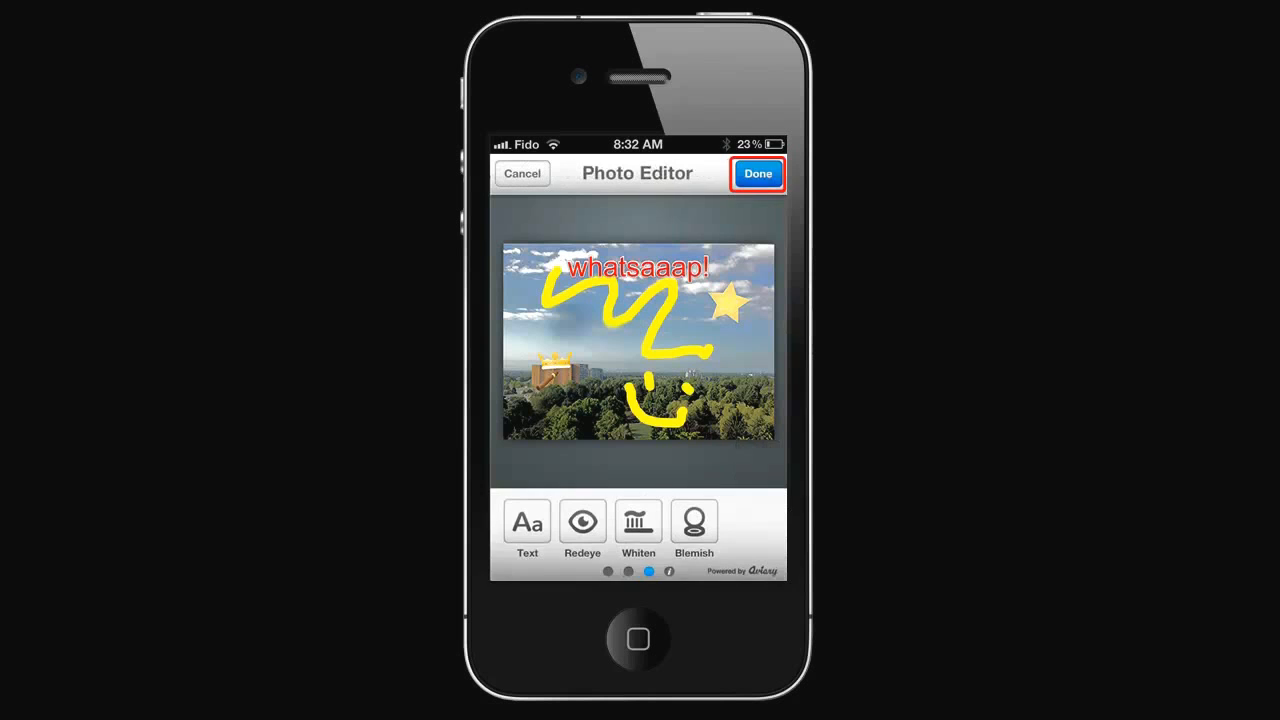
# - Finish editing and switch 'Share this photo' on, listing Facebook, Twitter, Flickr and Tumblr
pyautogui.click(756, 172)
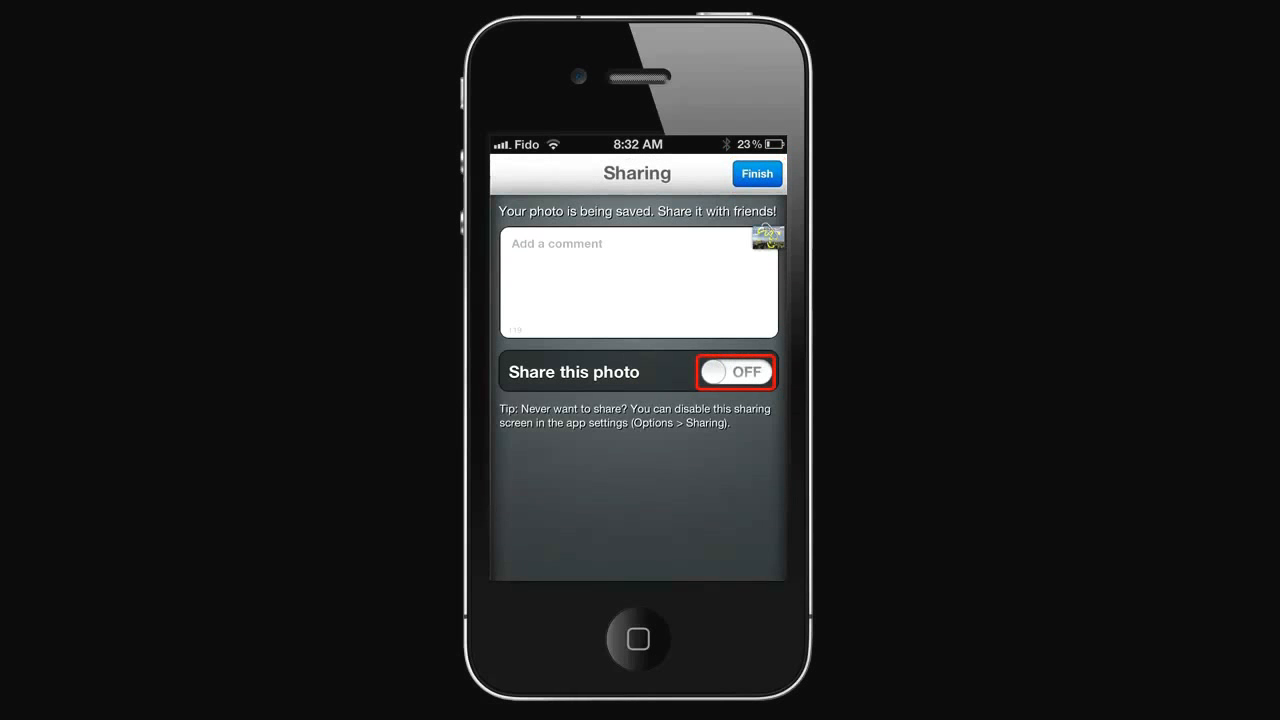
pyautogui.click(736, 372)
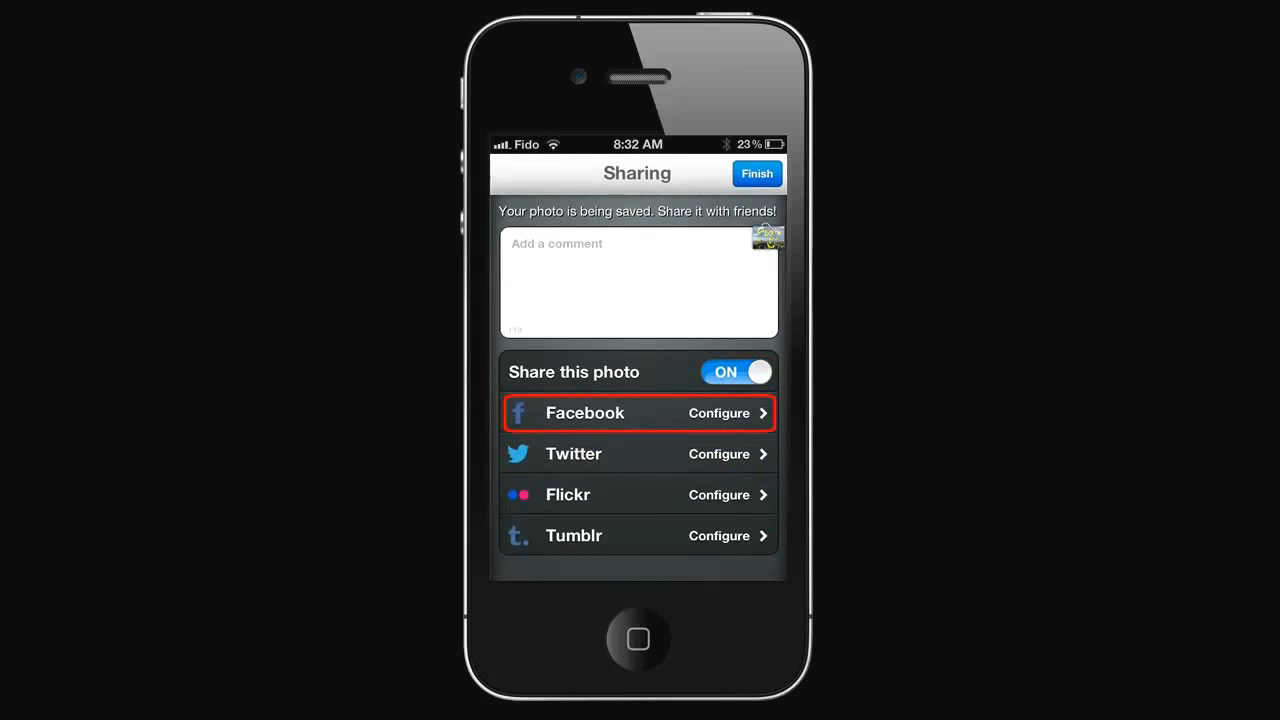